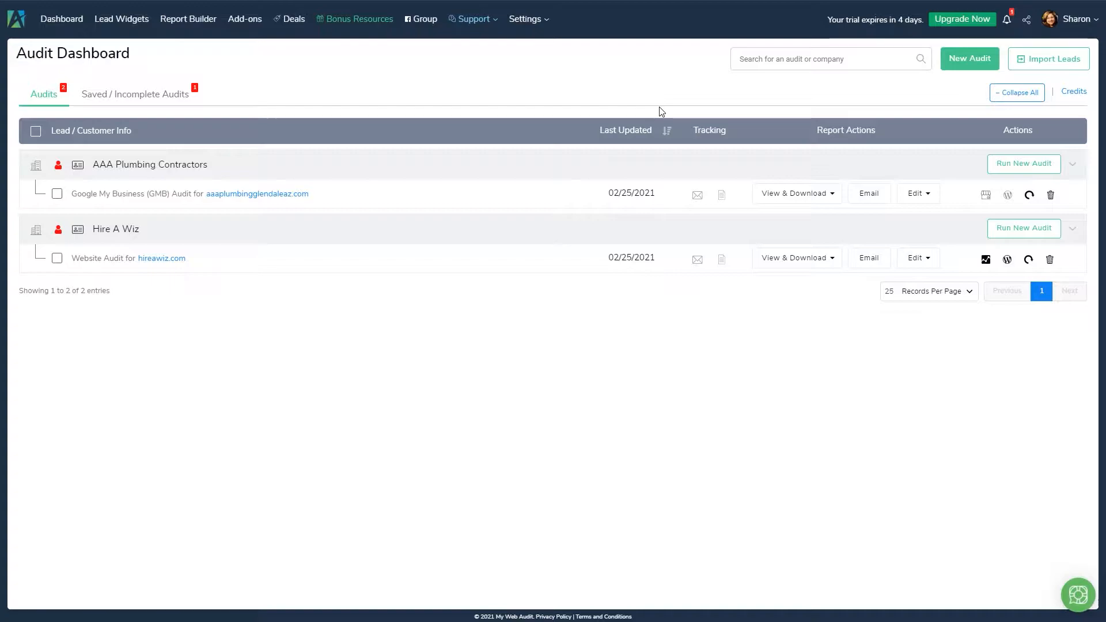
{"action": "left_click", "coordinate": [525, 18]}
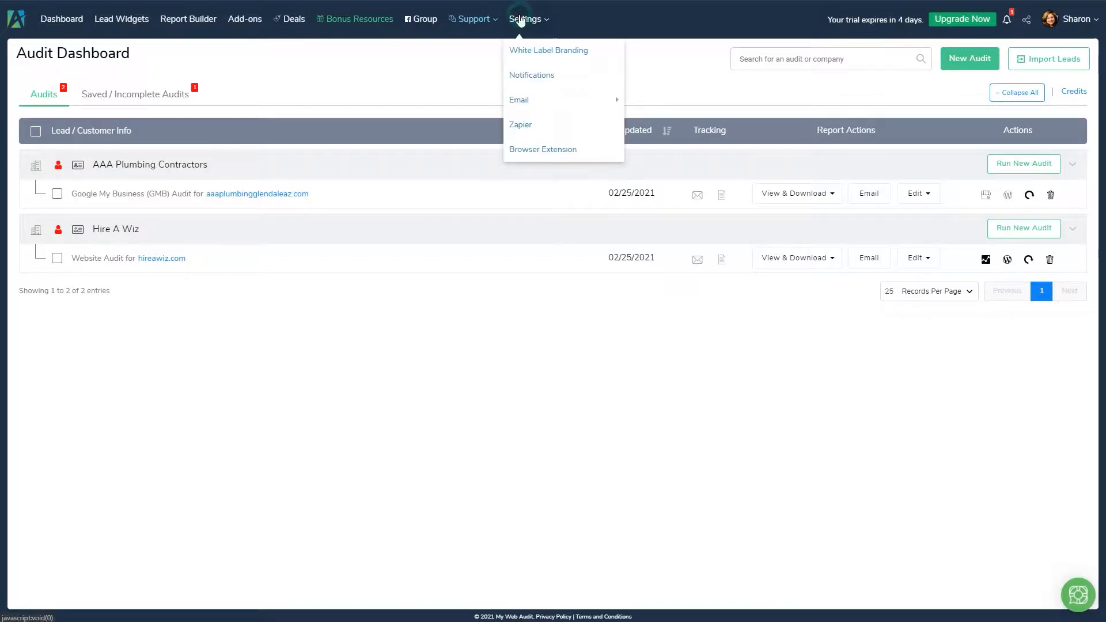
{"action": "left_click", "coordinate": [549, 50]}
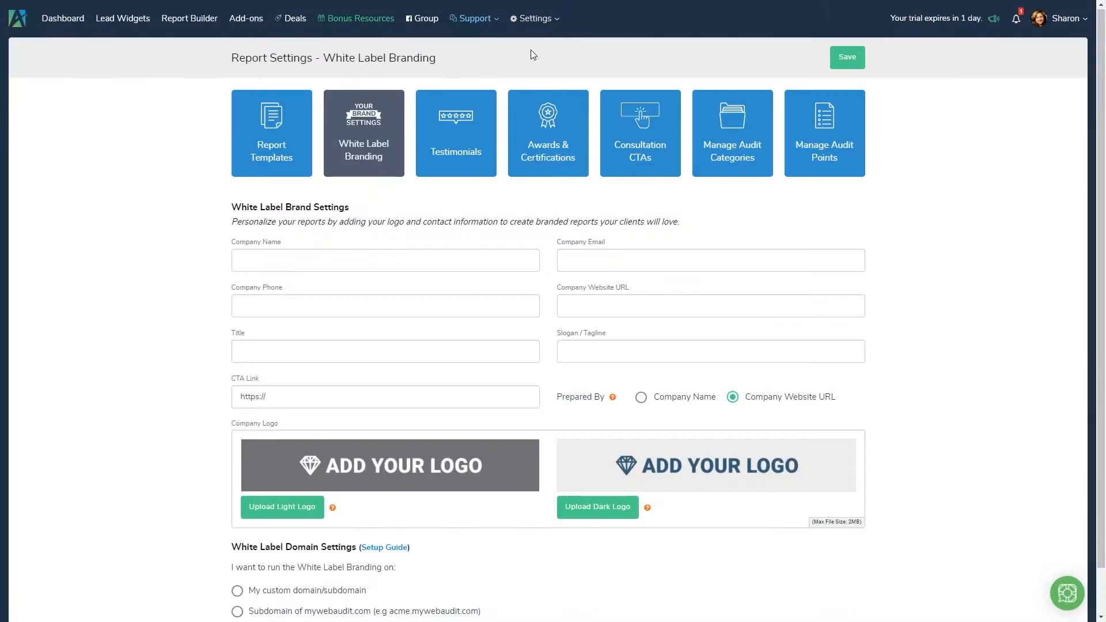
{"action": "type", "text": "Hire A W"}
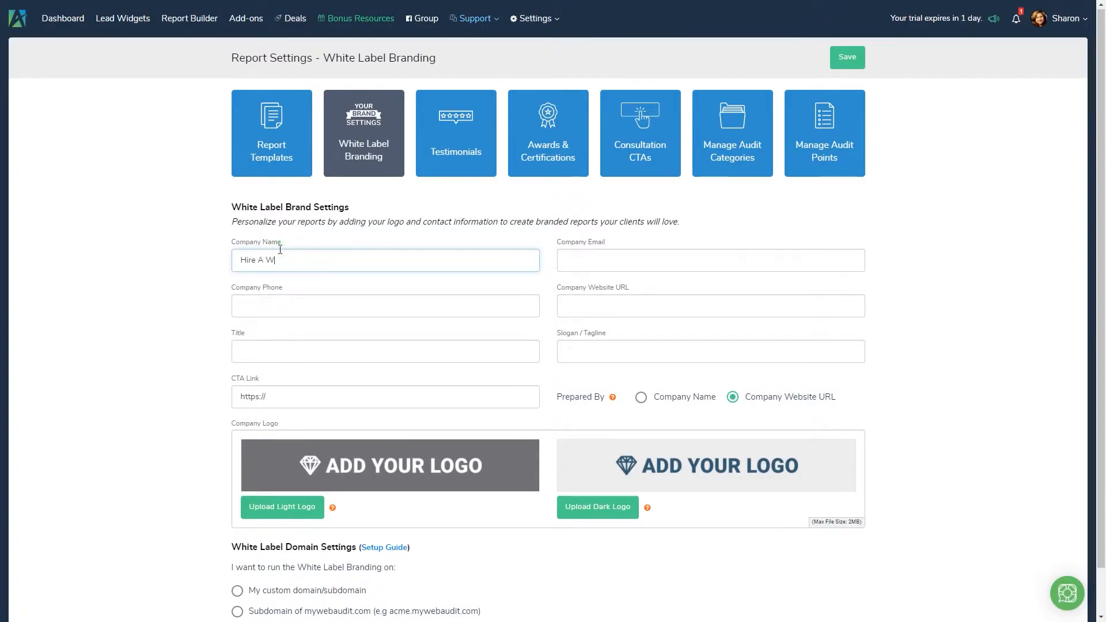
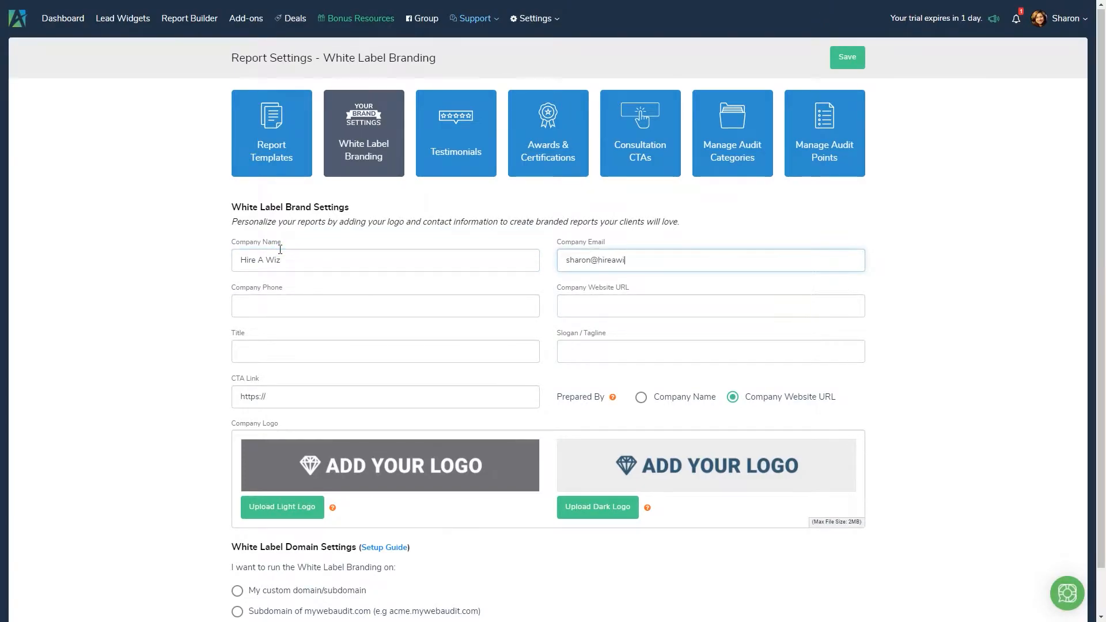
{"action": "type", "text": "https://www.hireawiz.com"}
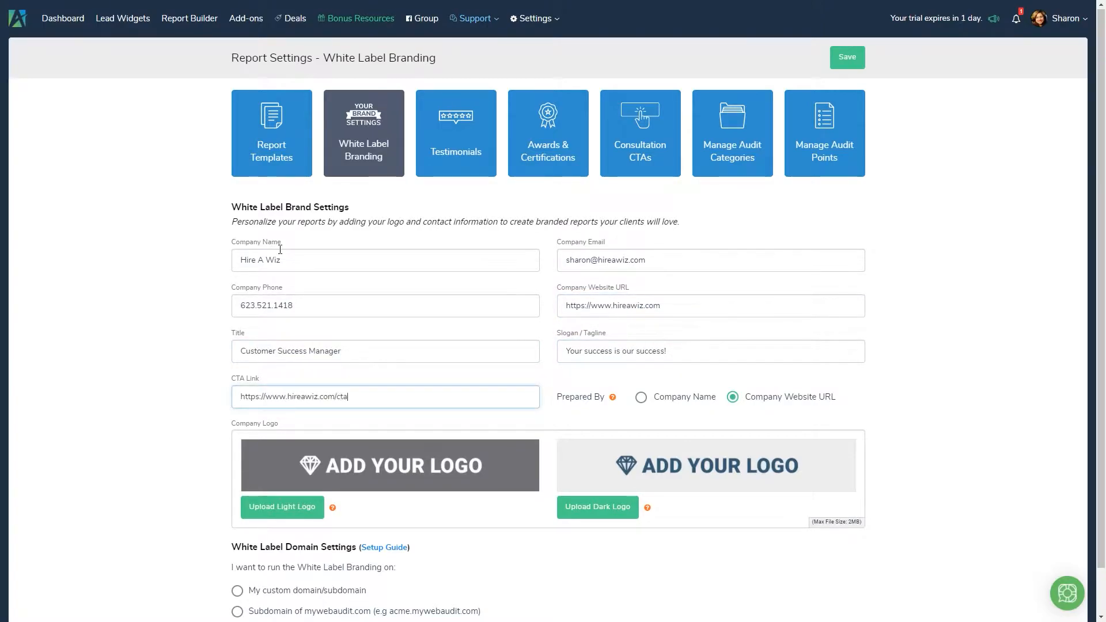
- Set Prepared By to credit reports to the company website rather than the company name
{"action": "left_click", "coordinate": [640, 397]}
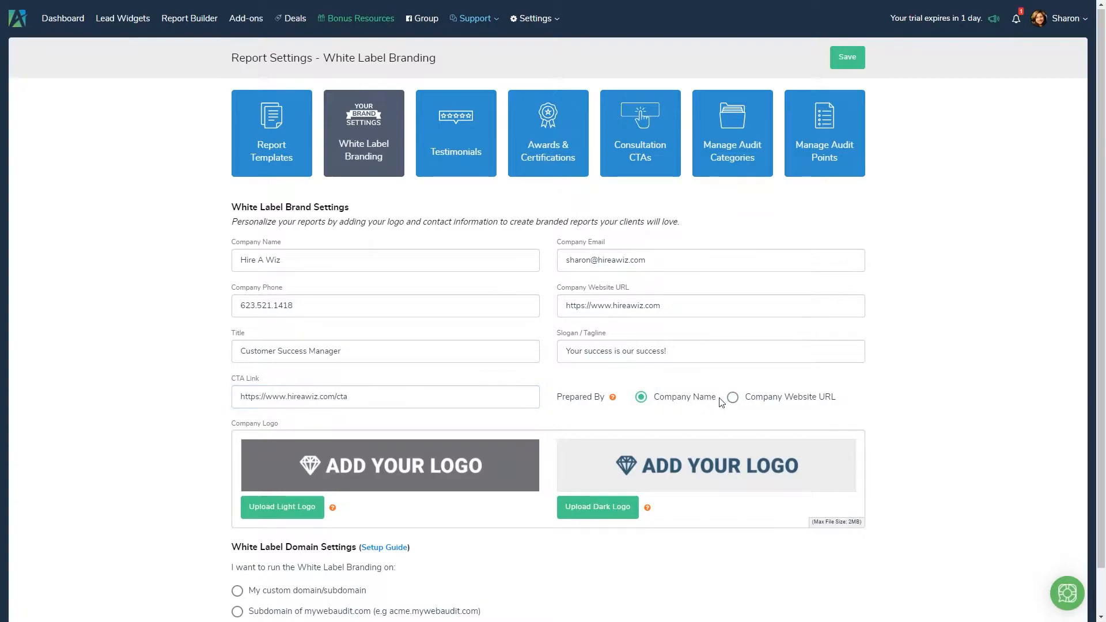
{"action": "left_click", "coordinate": [731, 397]}
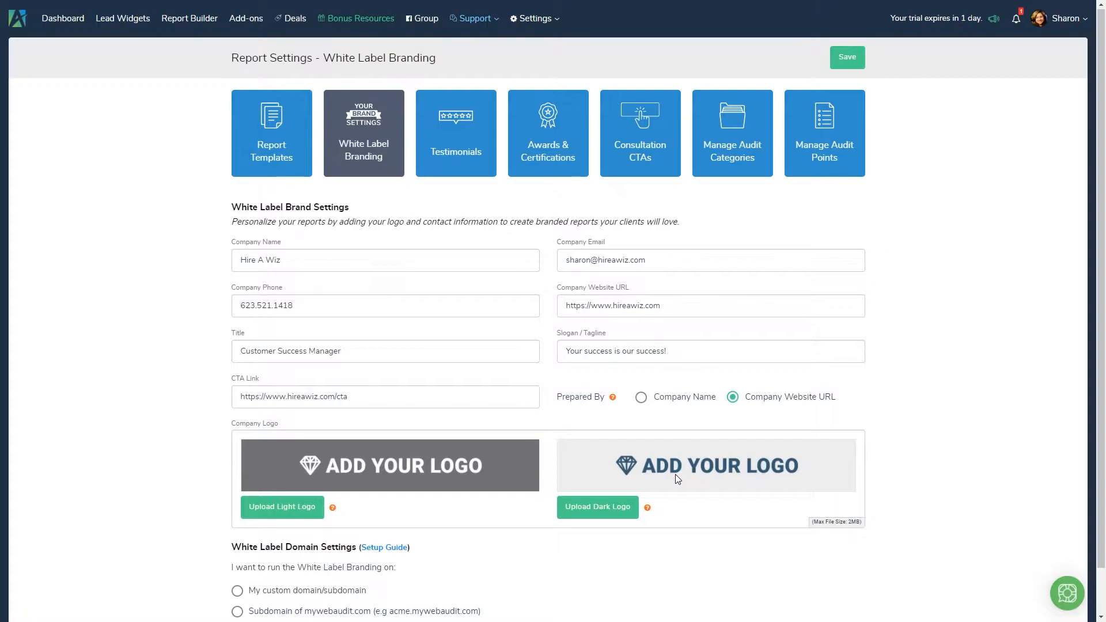
- In White Label Domain Settings choose a custom domain, then switch to the Subdomain option
{"action": "scroll", "scroll_direction": "down", "scroll_amount": 3}
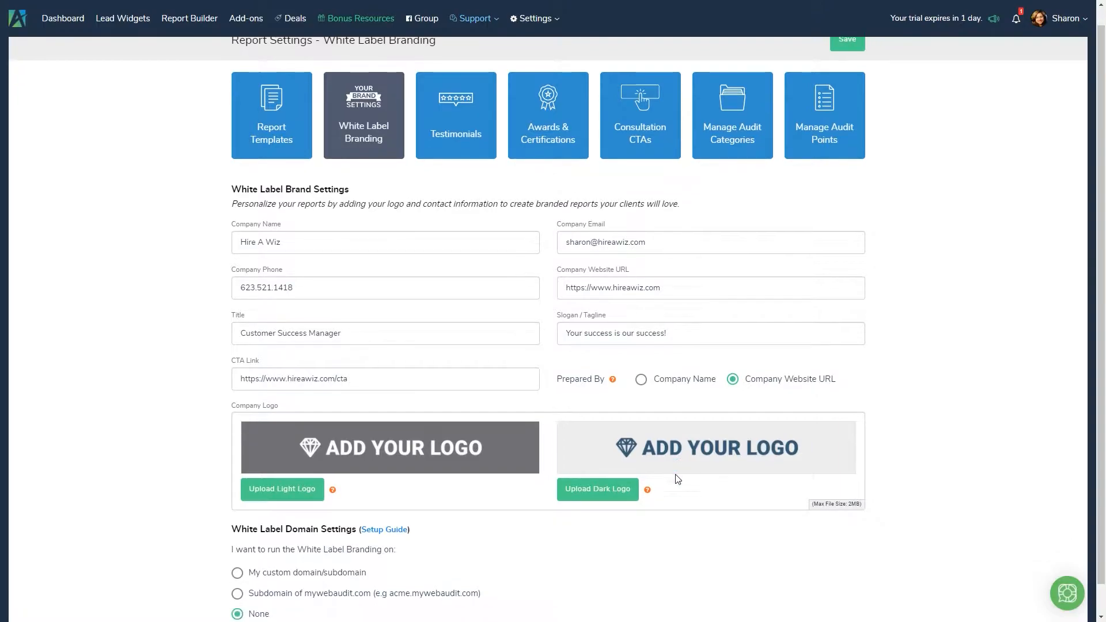
{"action": "scroll", "scroll_direction": "down", "scroll_amount": 3}
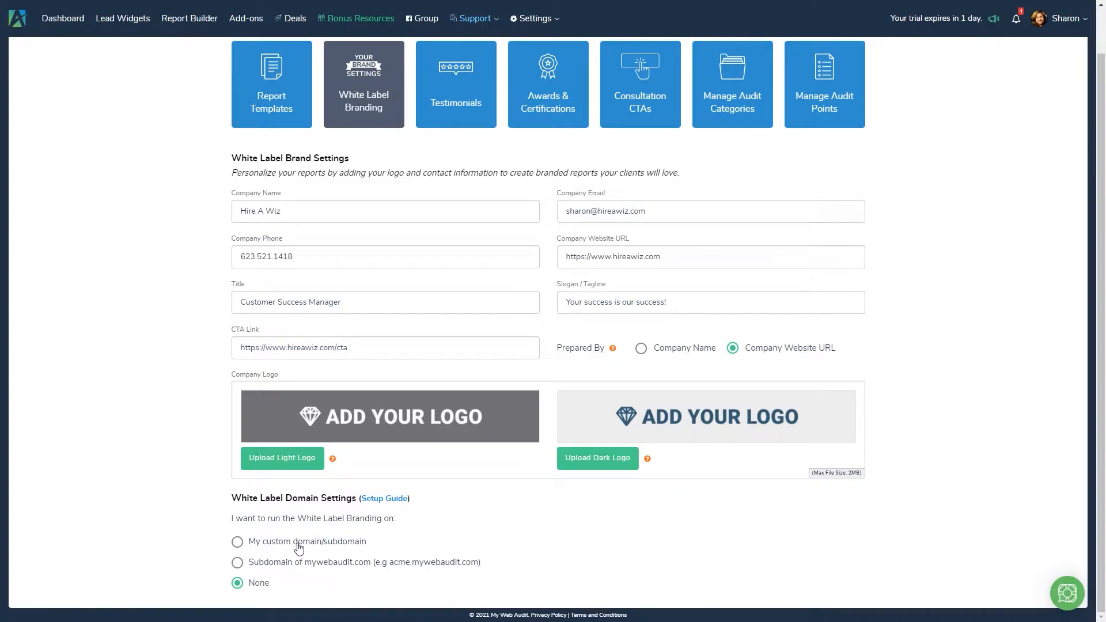
{"action": "left_click", "coordinate": [238, 541]}
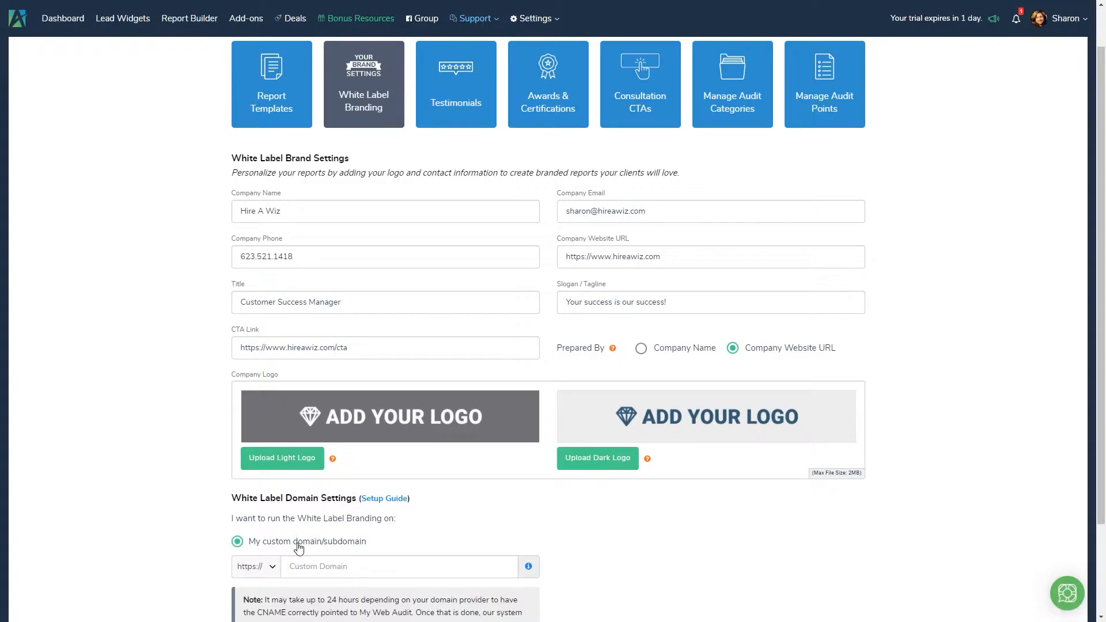
{"action": "scroll", "scroll_direction": "down", "scroll_amount": 3}
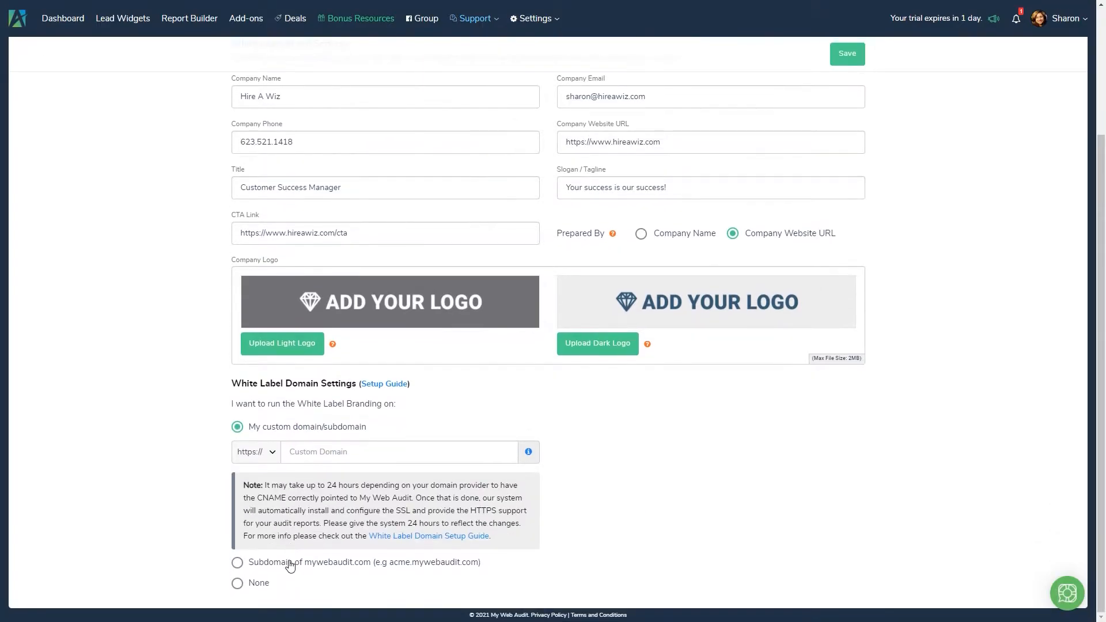
{"action": "left_click", "coordinate": [238, 562]}
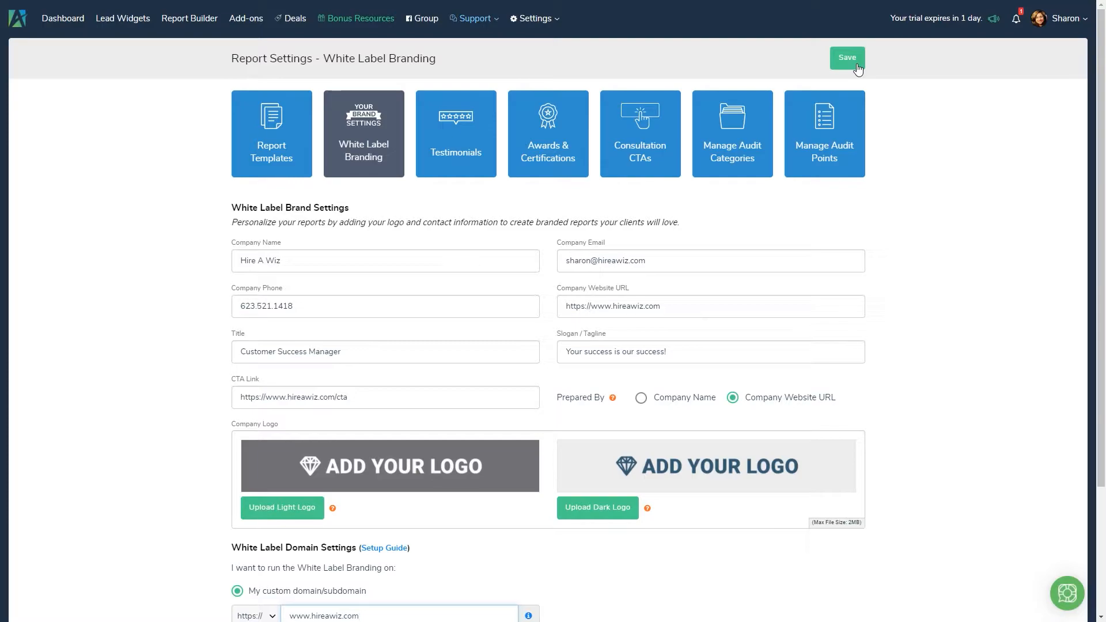
- Enter 'hireaw' as the white label subdomain of the platform
{"action": "scroll", "scroll_direction": "down", "scroll_amount": 3}
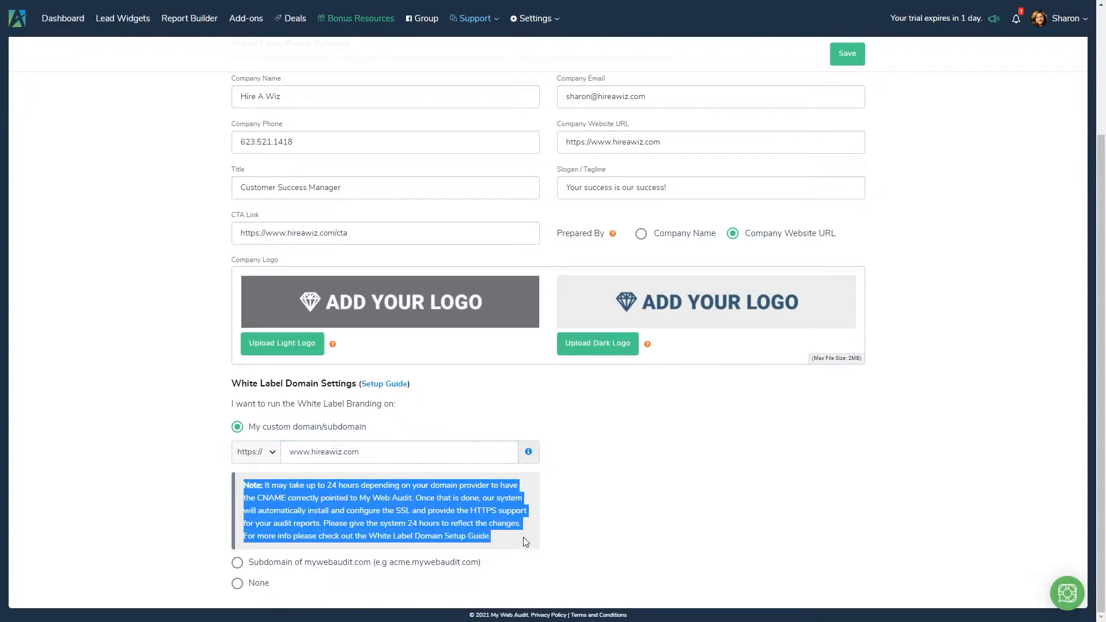
{"action": "mouse_move", "coordinate": [530, 543]}
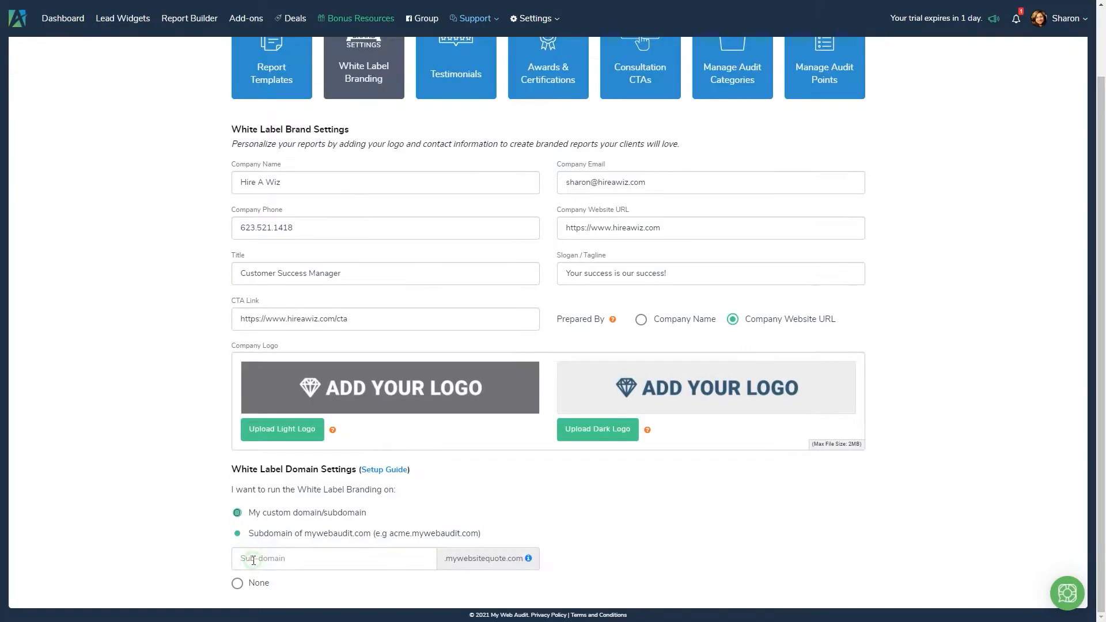
{"action": "type", "text": "hireaw"}
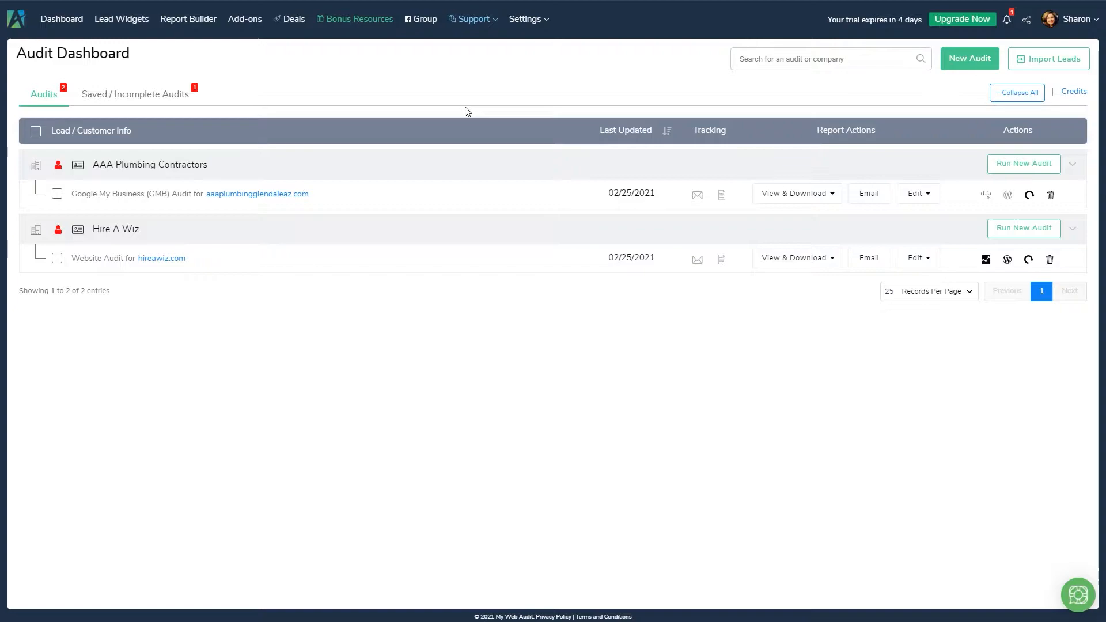
{"action": "mouse_move", "coordinate": [906, 256]}
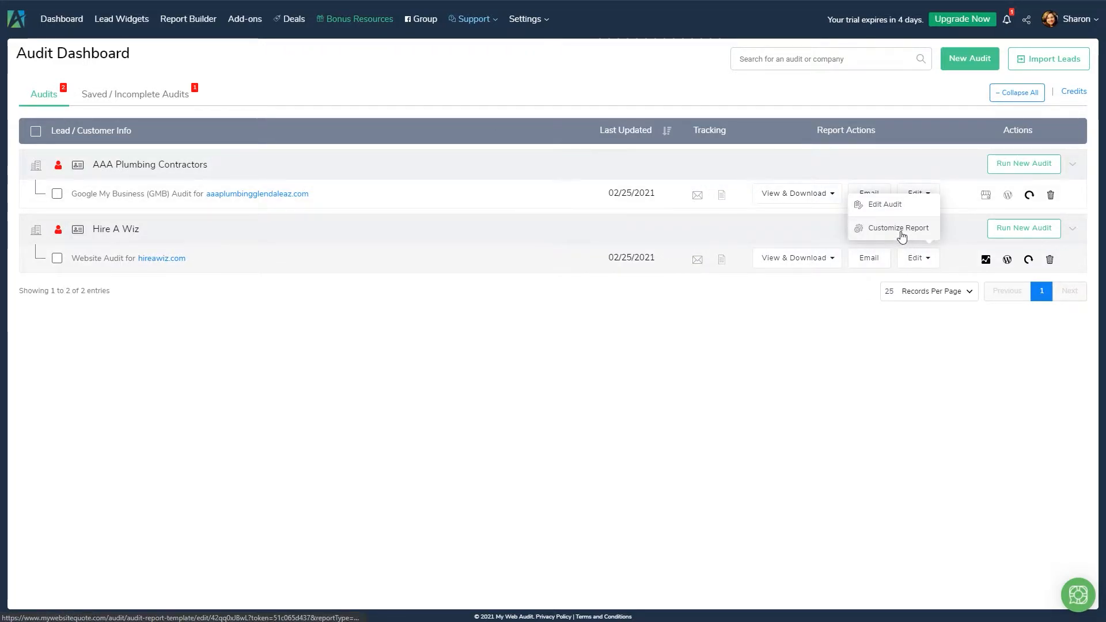
- Open the Hire A Wiz audit via Edit > Customize Report and choose the purple Growth Assessment cover
{"action": "left_click", "coordinate": [898, 227]}
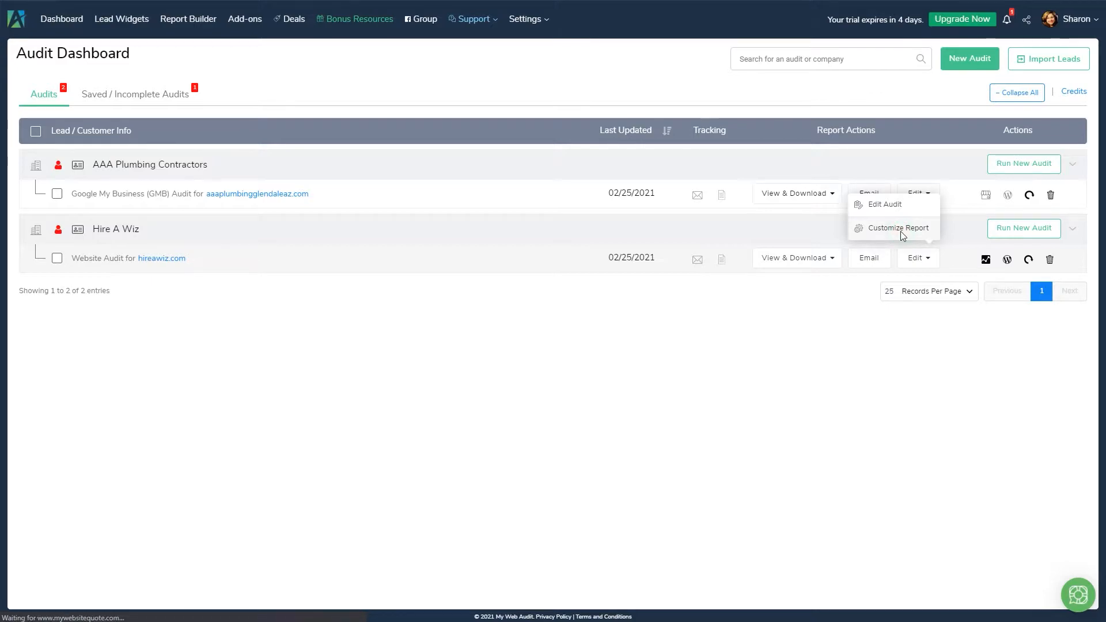
{"action": "left_click", "coordinate": [897, 227]}
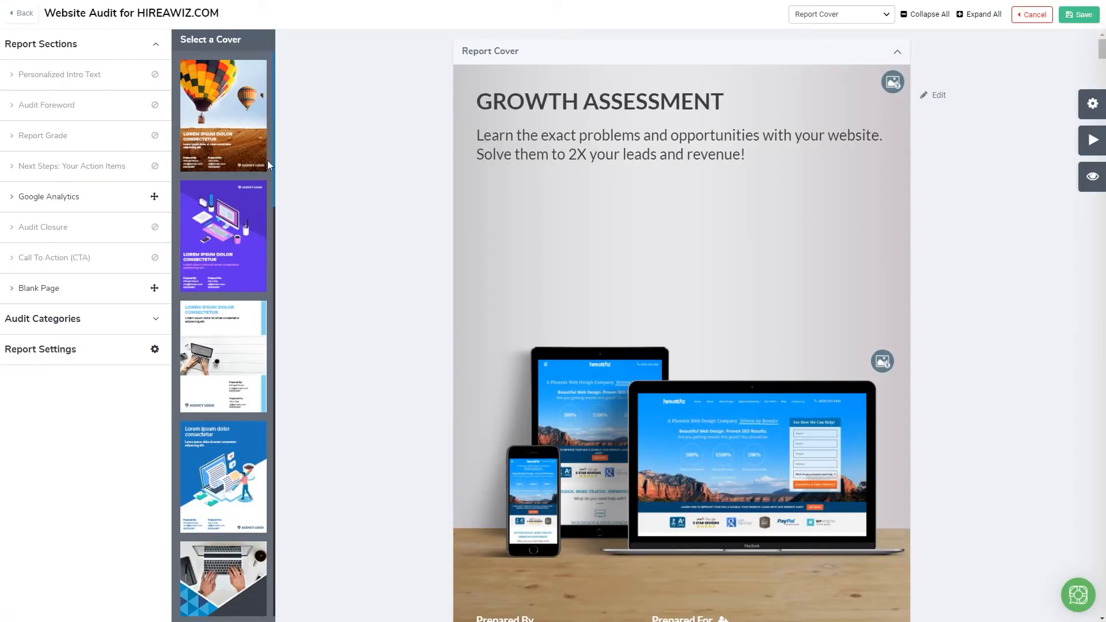
{"action": "scroll", "scroll_direction": "down", "scroll_amount": 3}
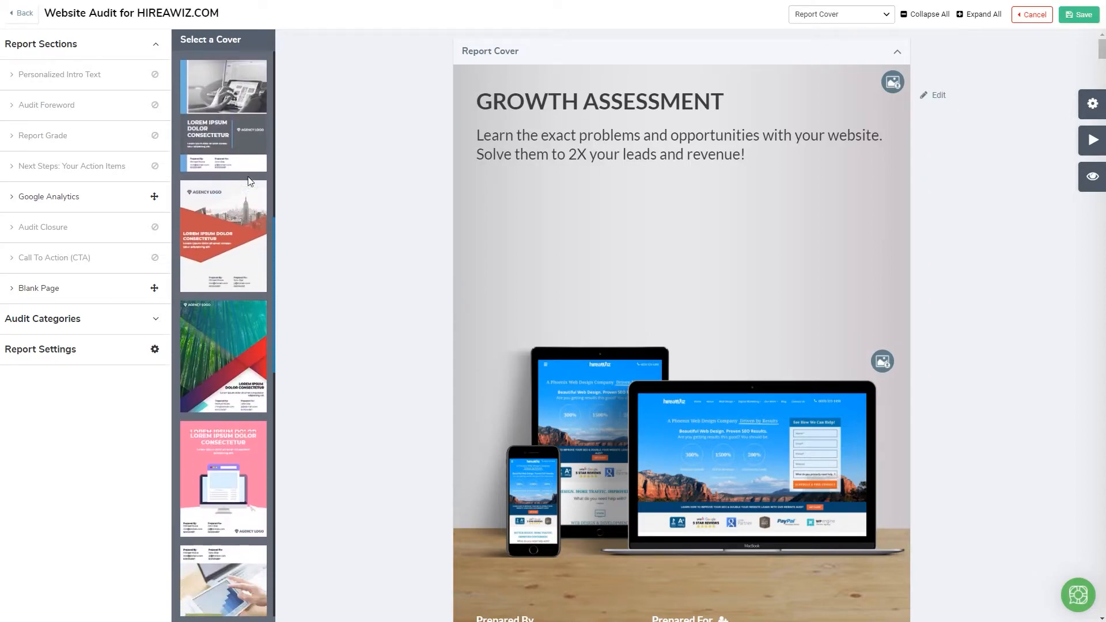
{"action": "scroll", "scroll_direction": "down", "scroll_amount": 3}
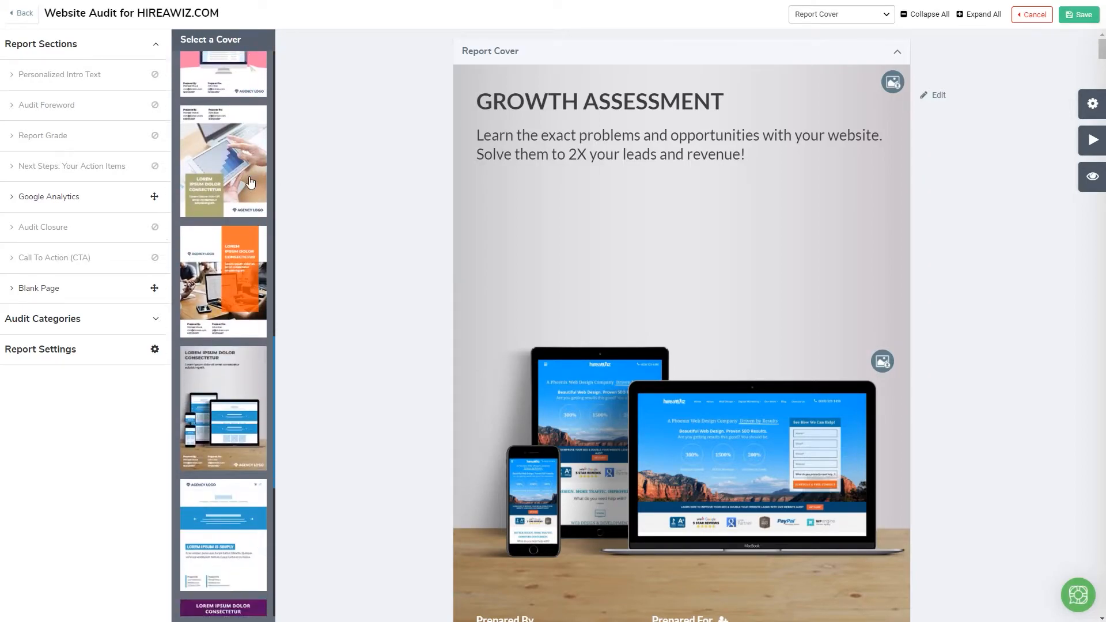
{"action": "scroll", "scroll_direction": "down", "scroll_amount": 3}
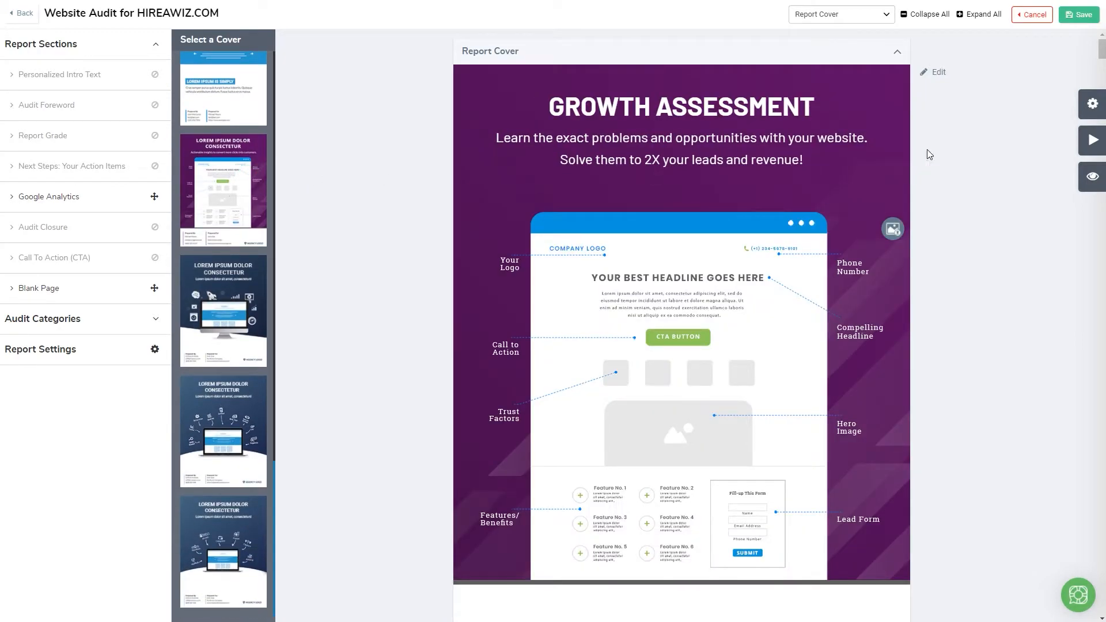
- Bring up the report design settings gear panel and return toward the dashboard
{"action": "left_click", "coordinate": [1092, 104]}
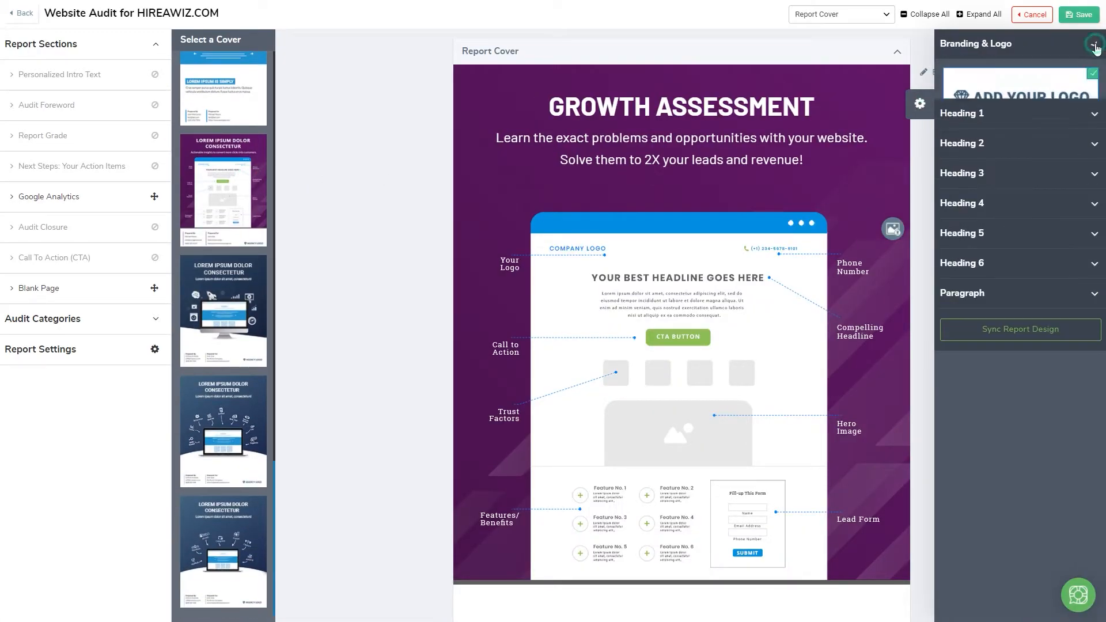
{"action": "left_click", "coordinate": [1094, 46]}
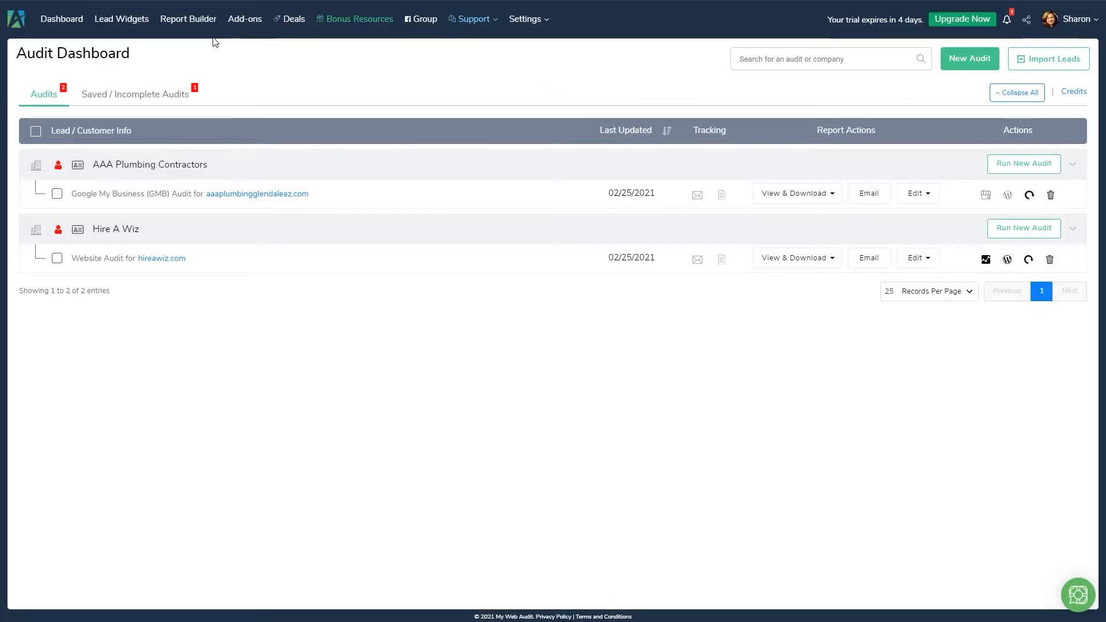
{"action": "left_click", "coordinate": [188, 18]}
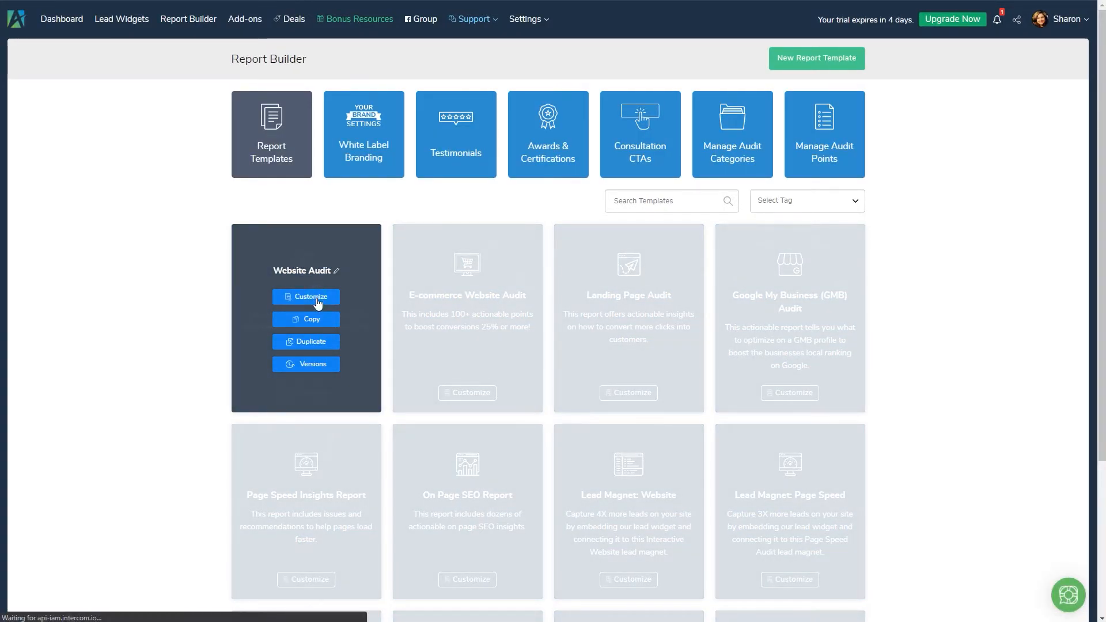
{"action": "left_click", "coordinate": [306, 297]}
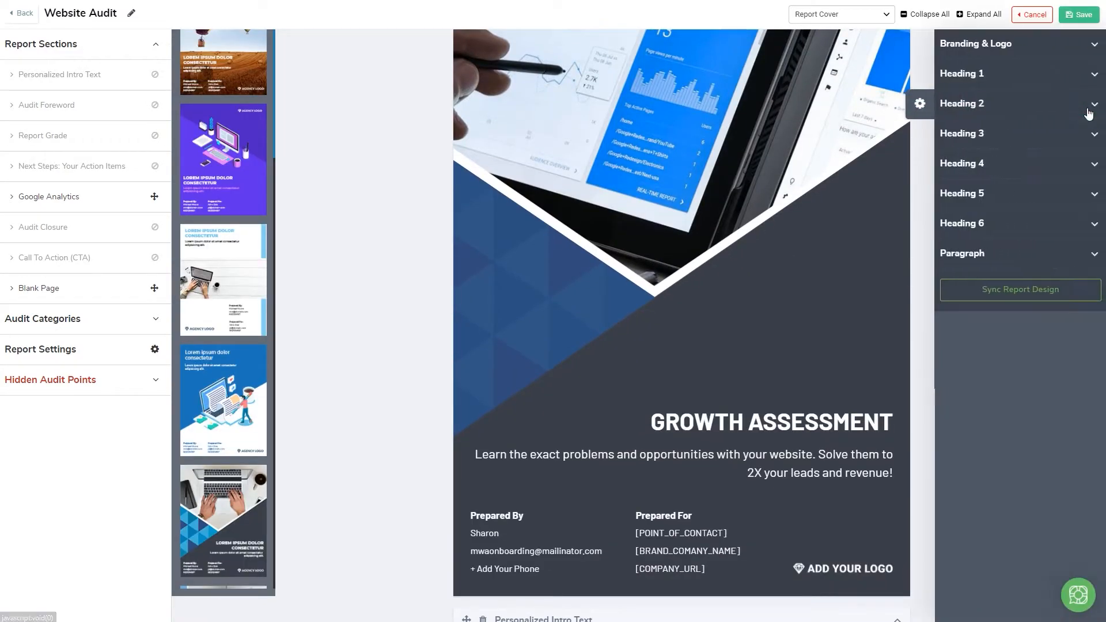
{"action": "left_click", "coordinate": [975, 43]}
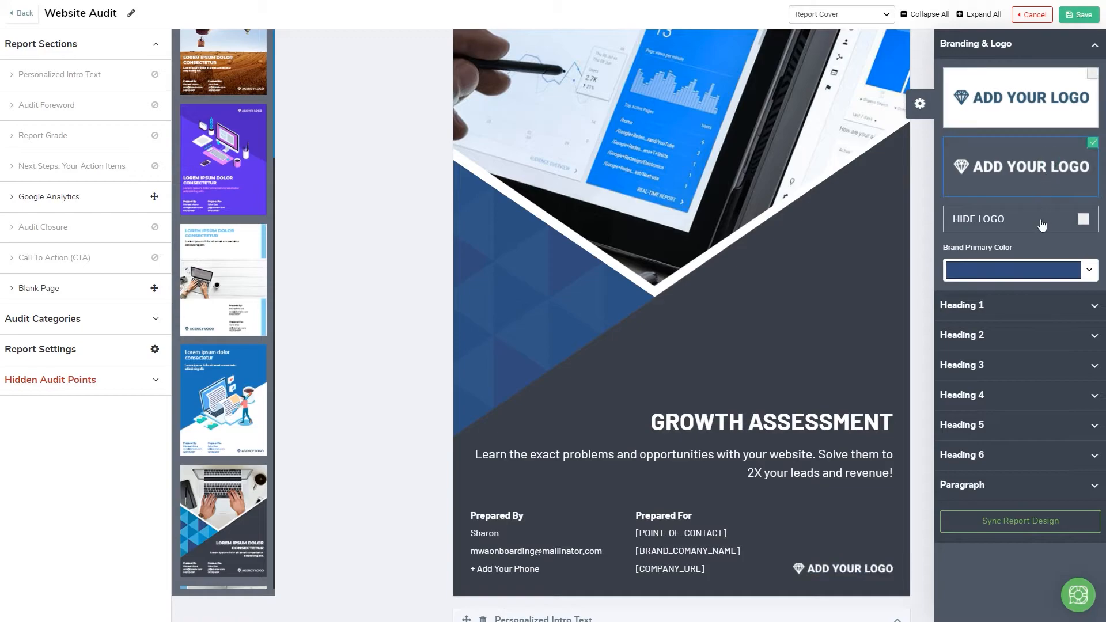
{"action": "left_click", "coordinate": [1013, 269]}
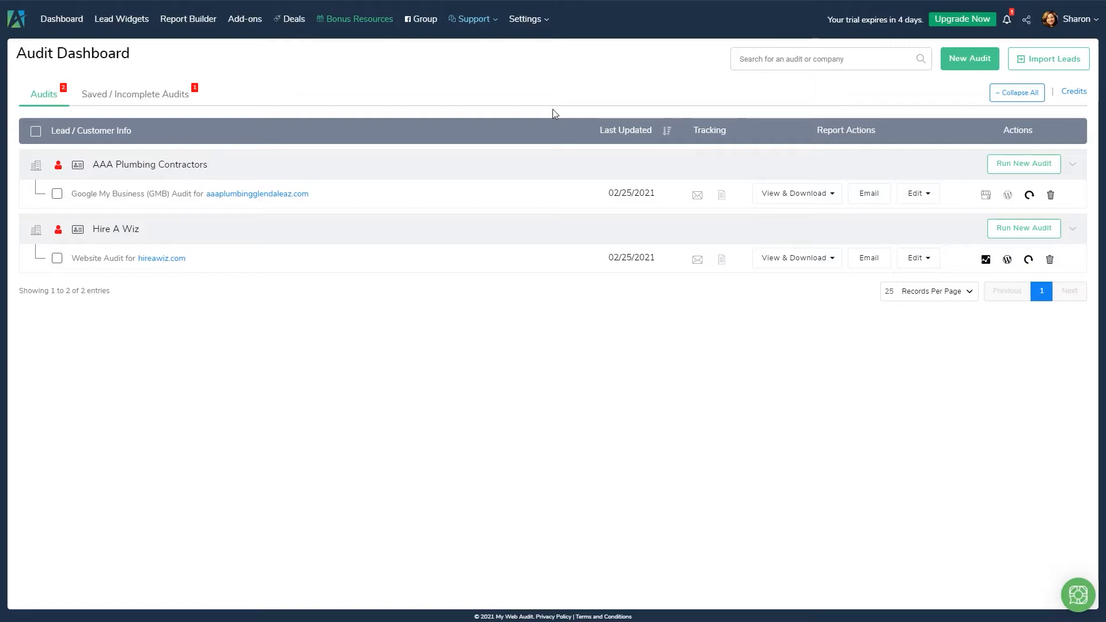
{"action": "mouse_move", "coordinate": [196, 23]}
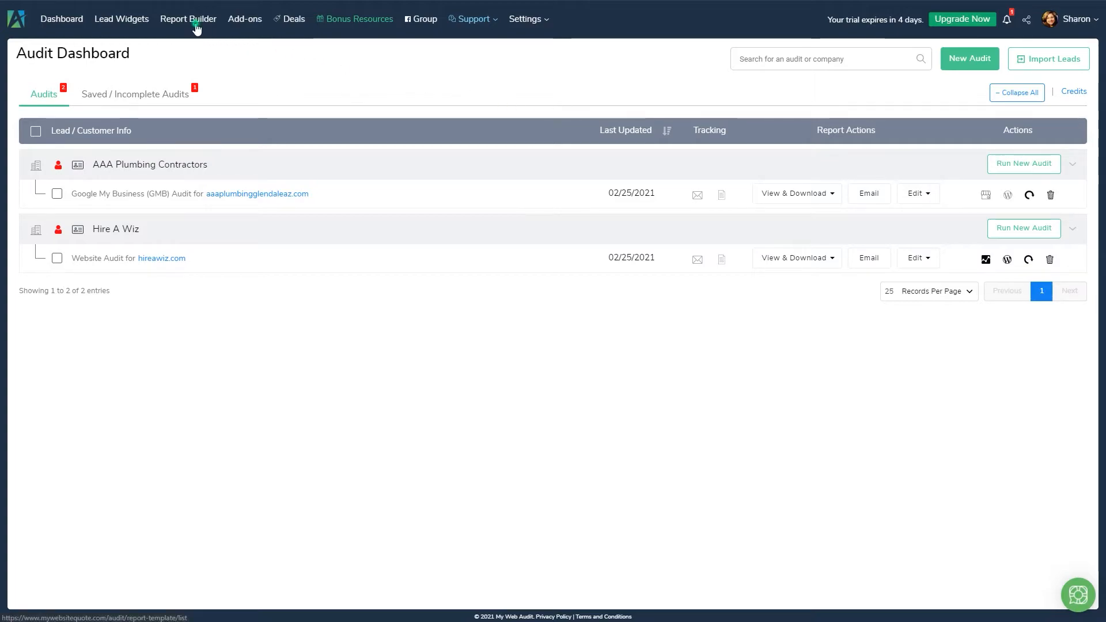
- Reach the Add New Audit Point form under Report Builder > Manage Audit Points
{"action": "left_click", "coordinate": [187, 19]}
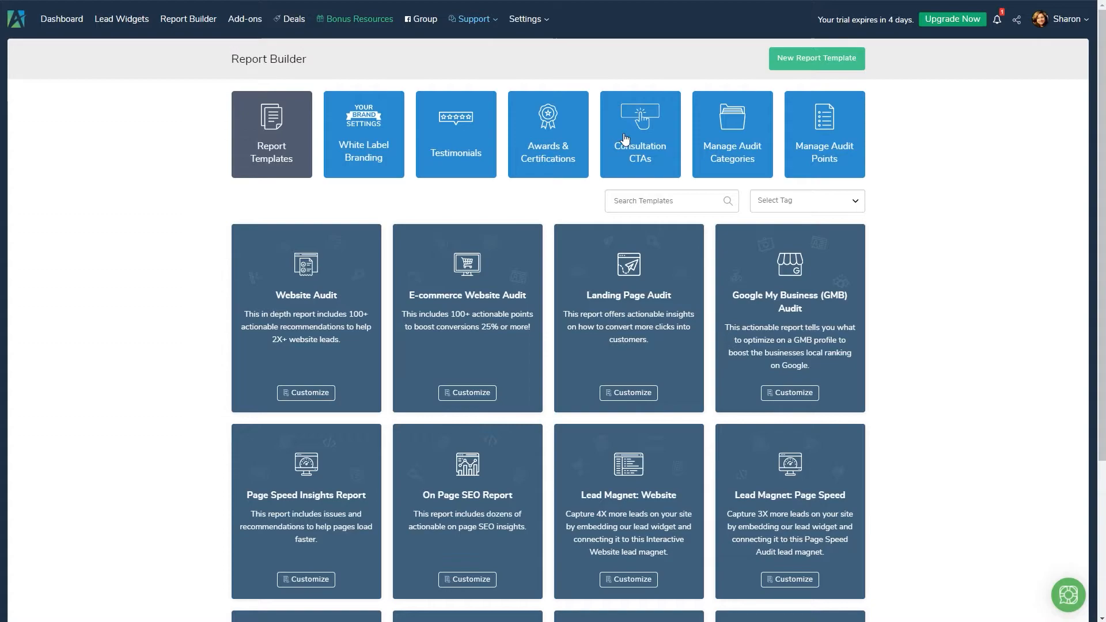
{"action": "left_click", "coordinate": [824, 133]}
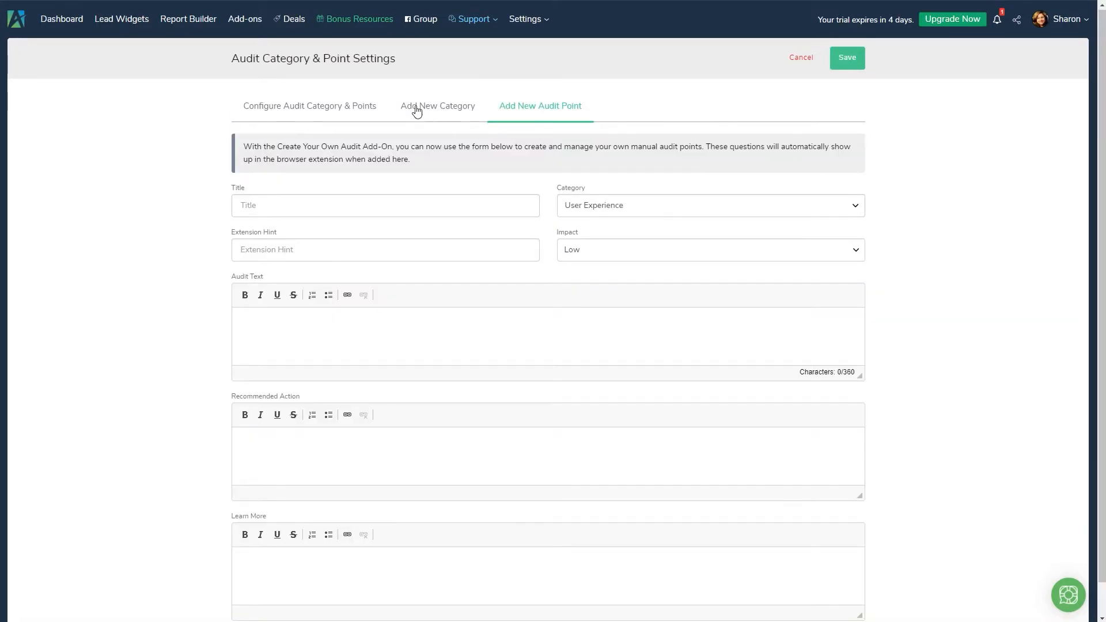
{"action": "left_click", "coordinate": [438, 106]}
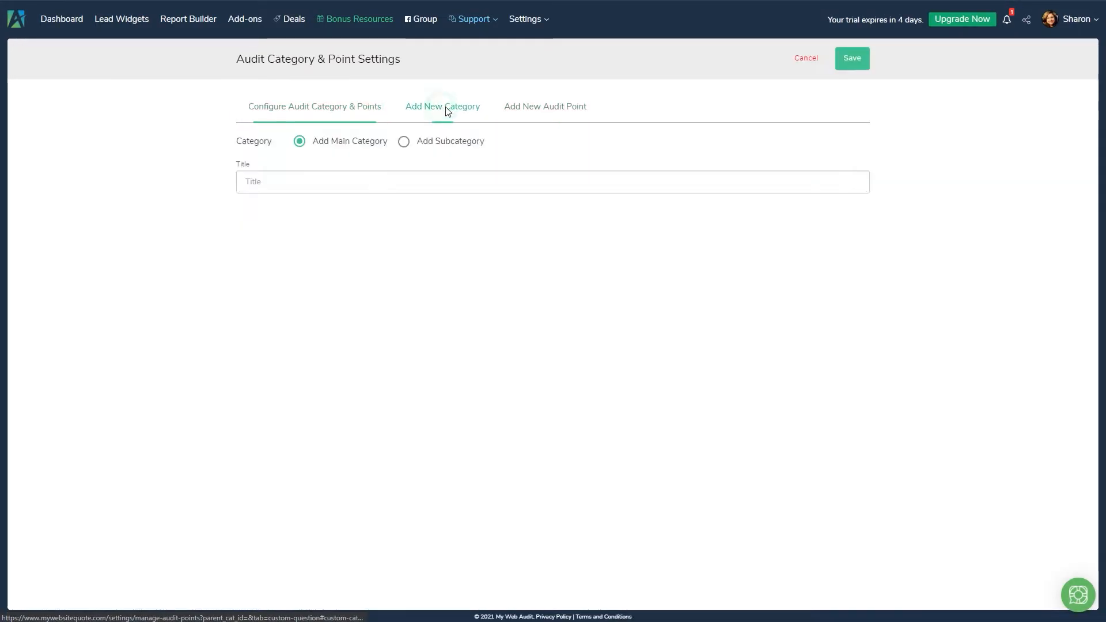
{"action": "left_click", "coordinate": [545, 106]}
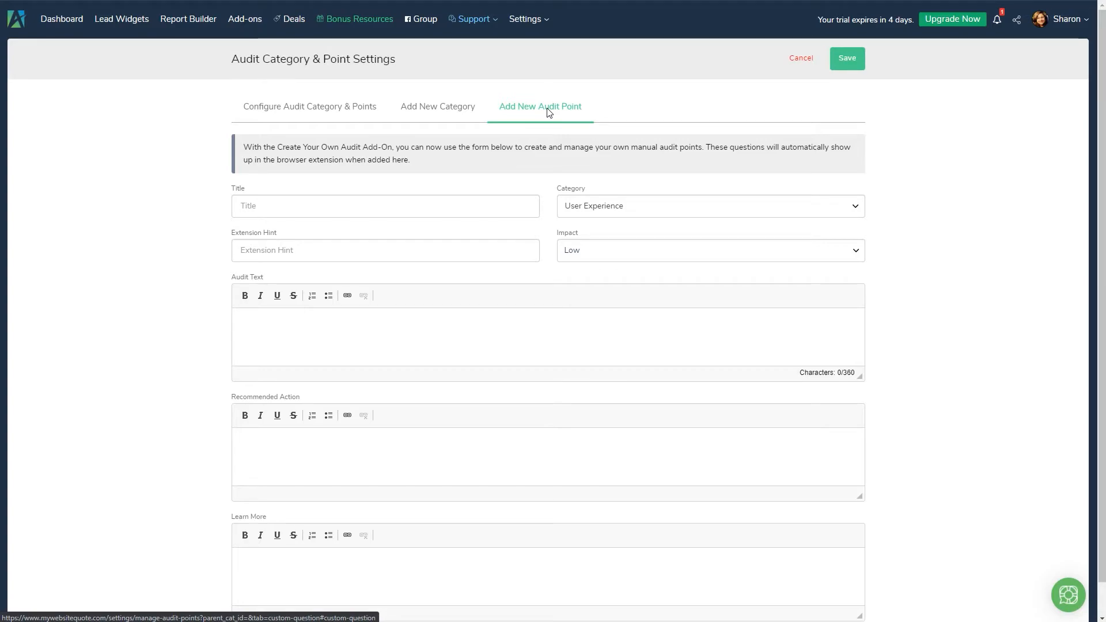
- Title the point 'Blog / Resource Center', file it under SEO / Online Visibility with Medium impact
{"action": "type", "text": "Blog / Resource Center"}
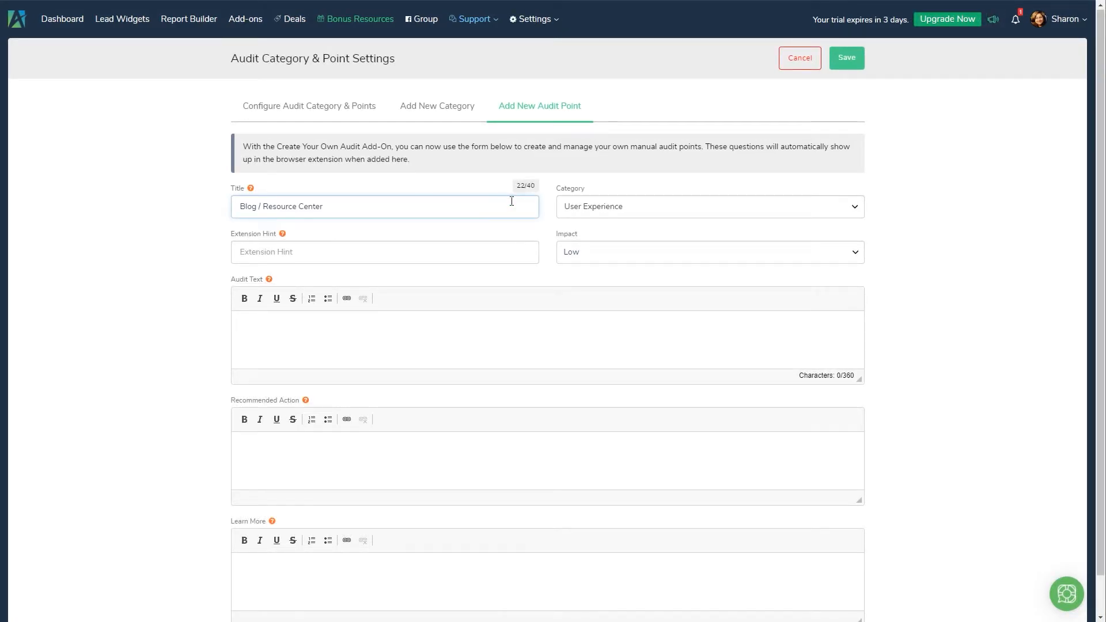
{"action": "left_click", "coordinate": [710, 206]}
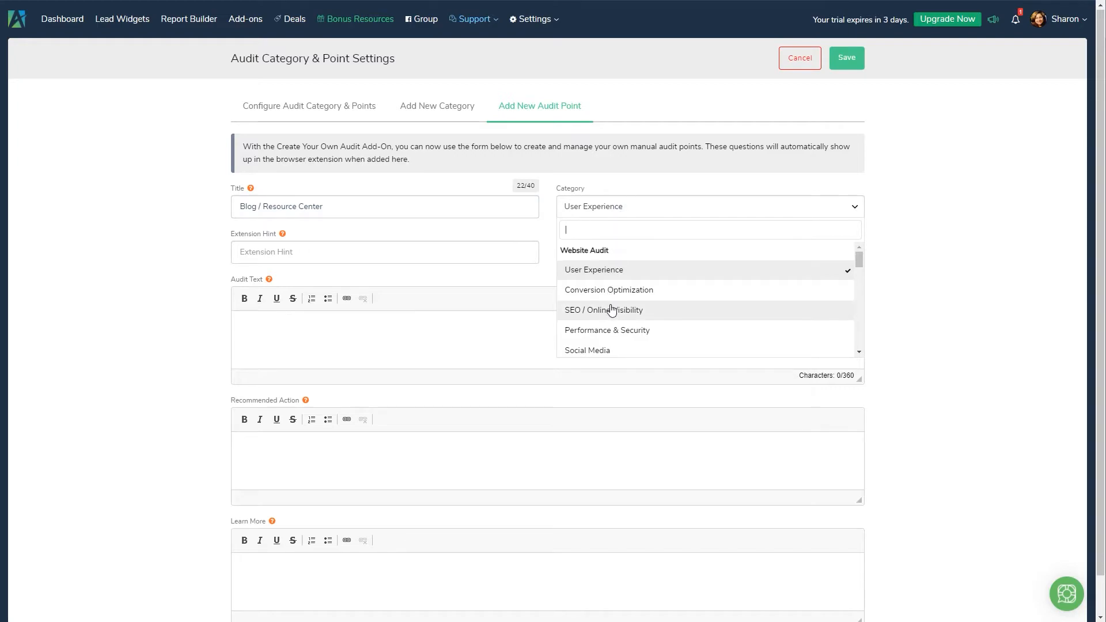
{"action": "left_click", "coordinate": [602, 310]}
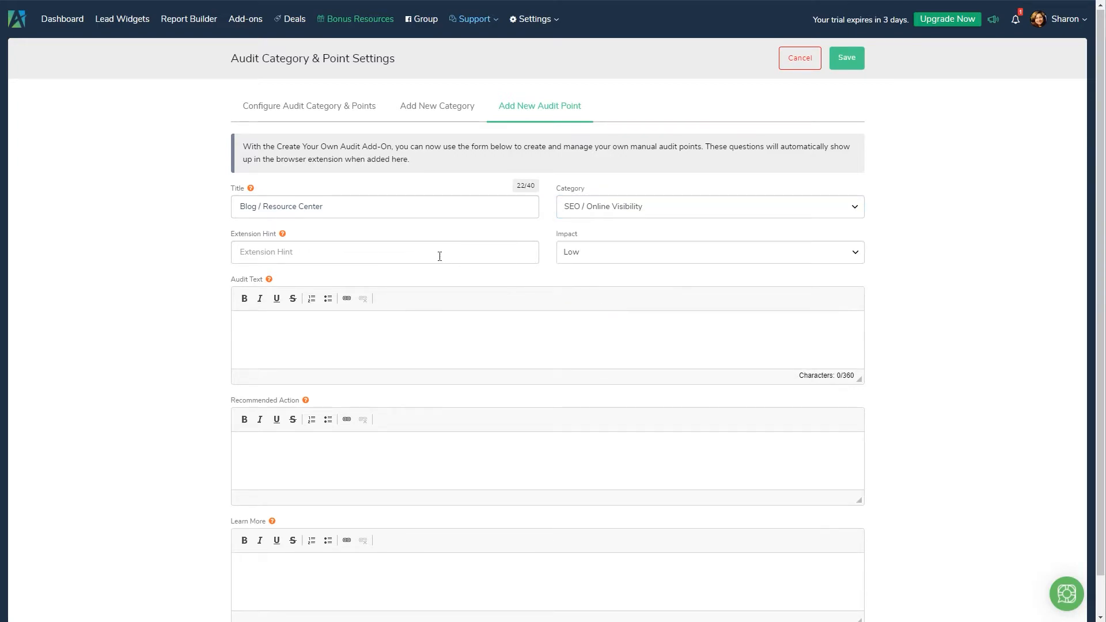
{"action": "left_click", "coordinate": [710, 251]}
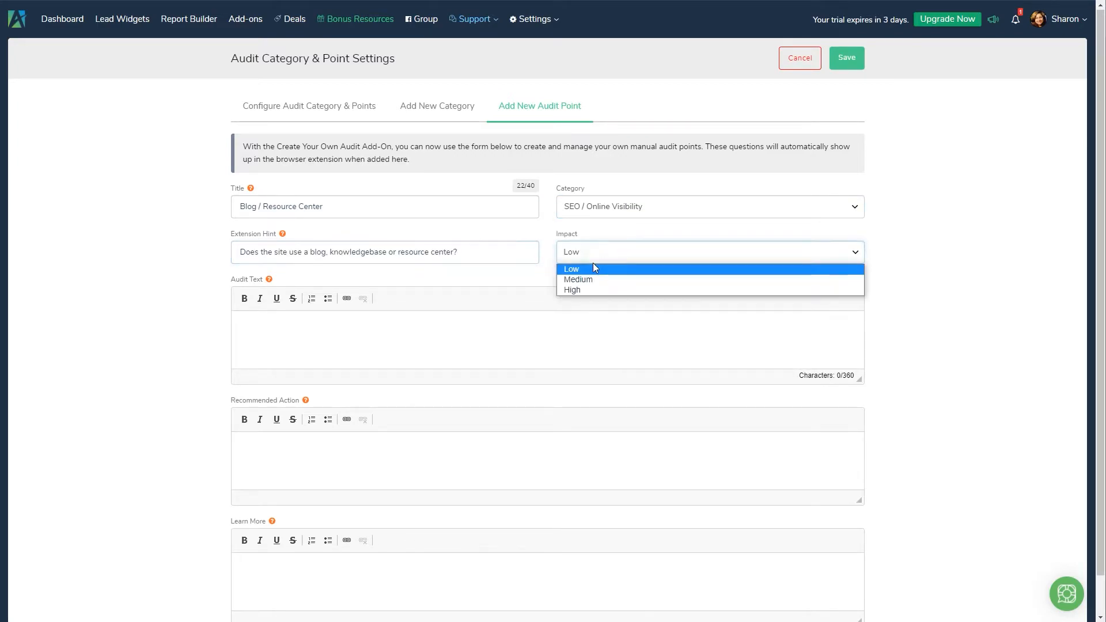
{"action": "left_click", "coordinate": [578, 279]}
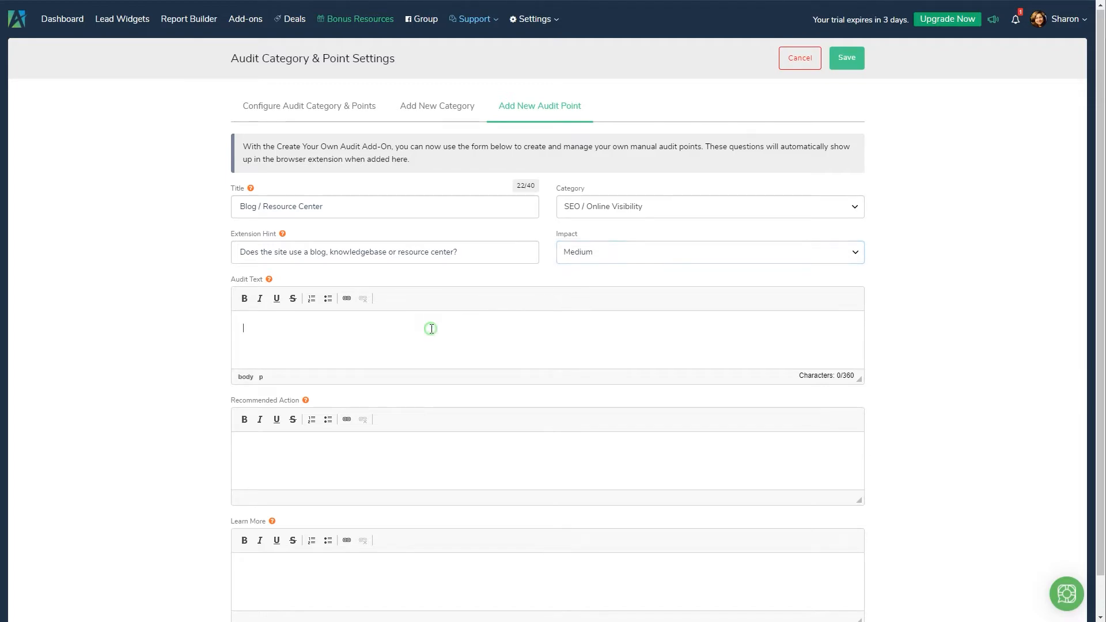
- Enter the blog audit text and 'Work with your web designer to set up a blog' action, then save the point
{"action": "type", "text": "An effective blog can improve your search engine position, drive more traffic to your website, position you as an industry leader and help generate more leads and customers."}
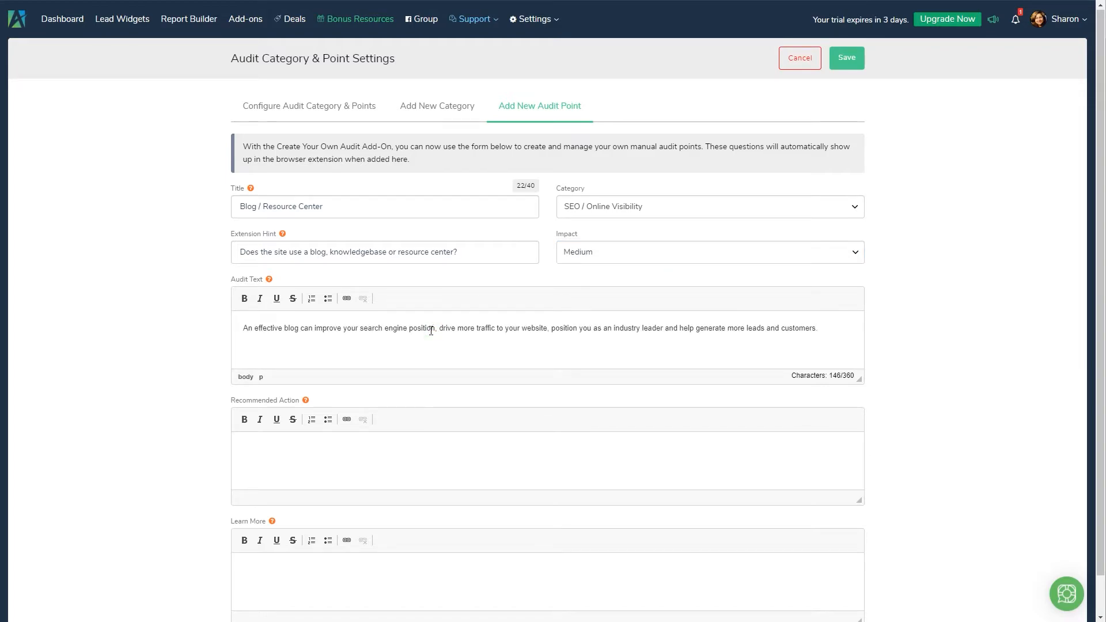
{"action": "type", "text": "Work with your web designer to set up a blog for your business."}
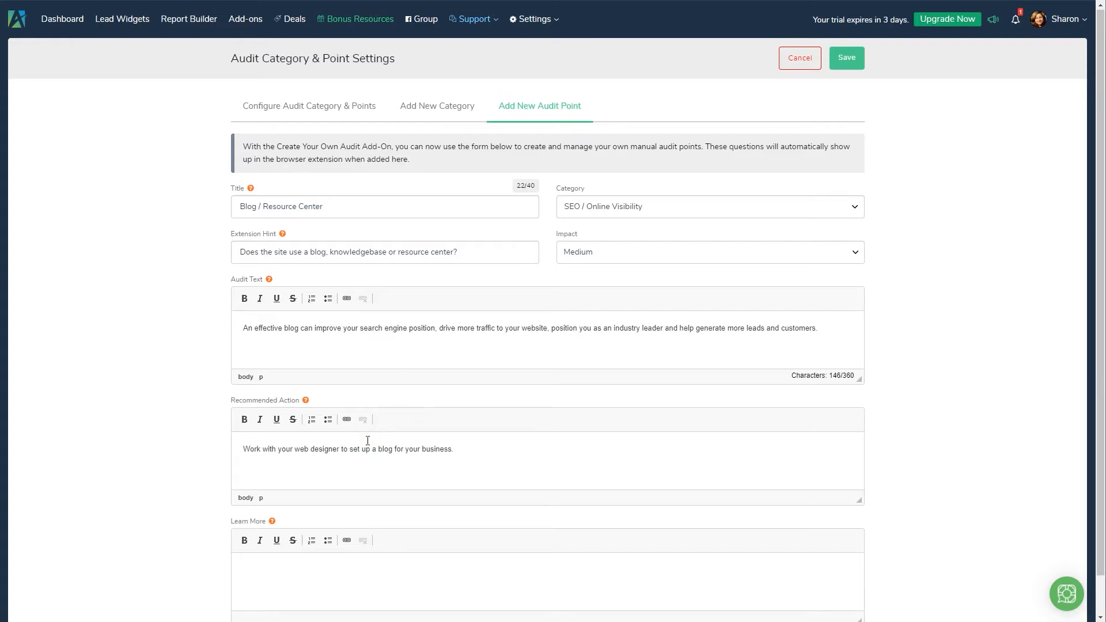
{"action": "mouse_move", "coordinate": [456, 388]}
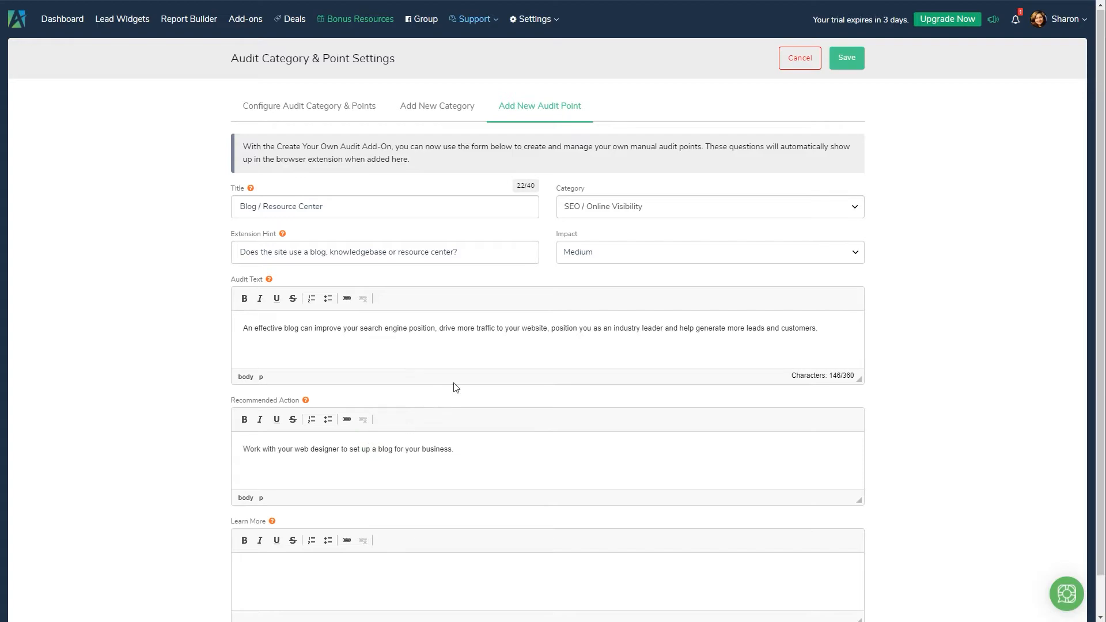
{"action": "left_click", "coordinate": [846, 58]}
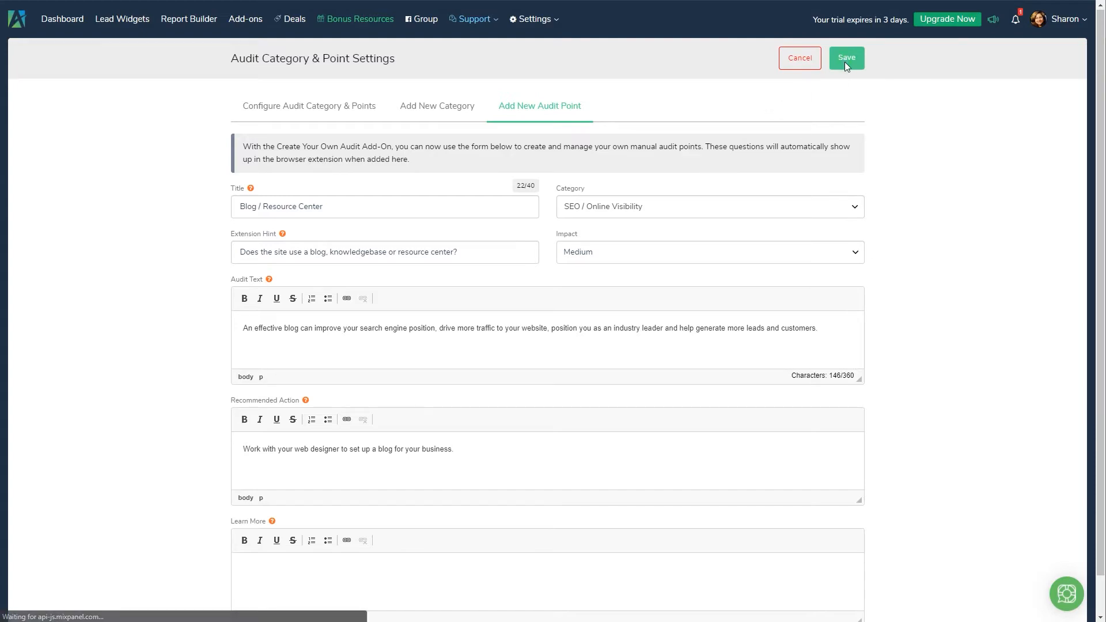
{"action": "left_click", "coordinate": [846, 58]}
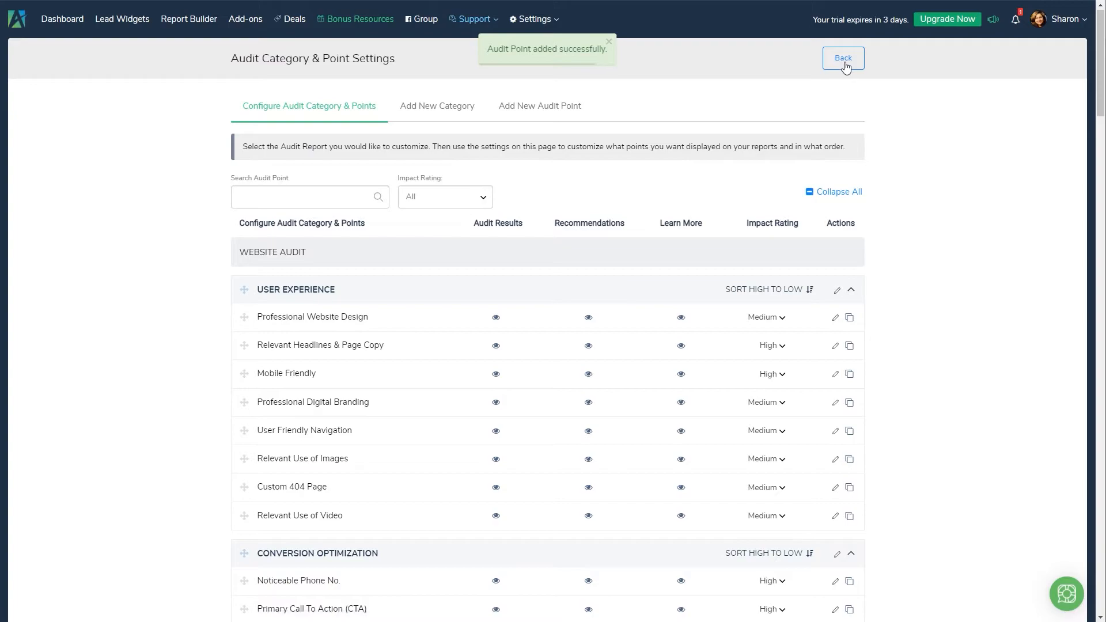
- Open the Website Audit template in Report Builder and scroll to the Blog / Resource Center point
{"action": "left_click", "coordinate": [844, 58]}
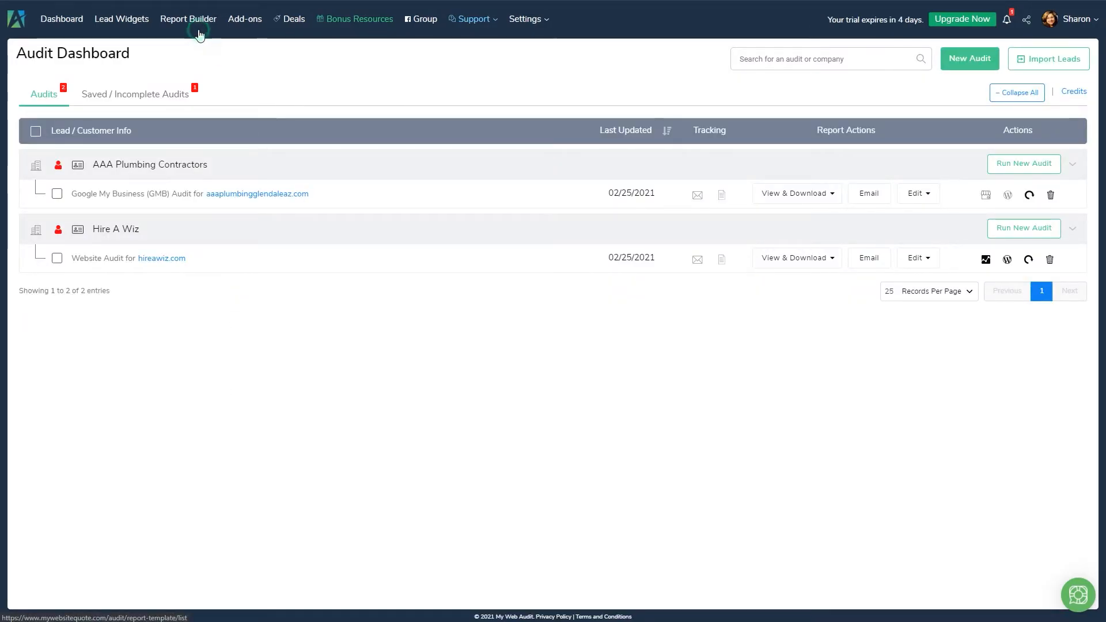
{"action": "left_click", "coordinate": [188, 18]}
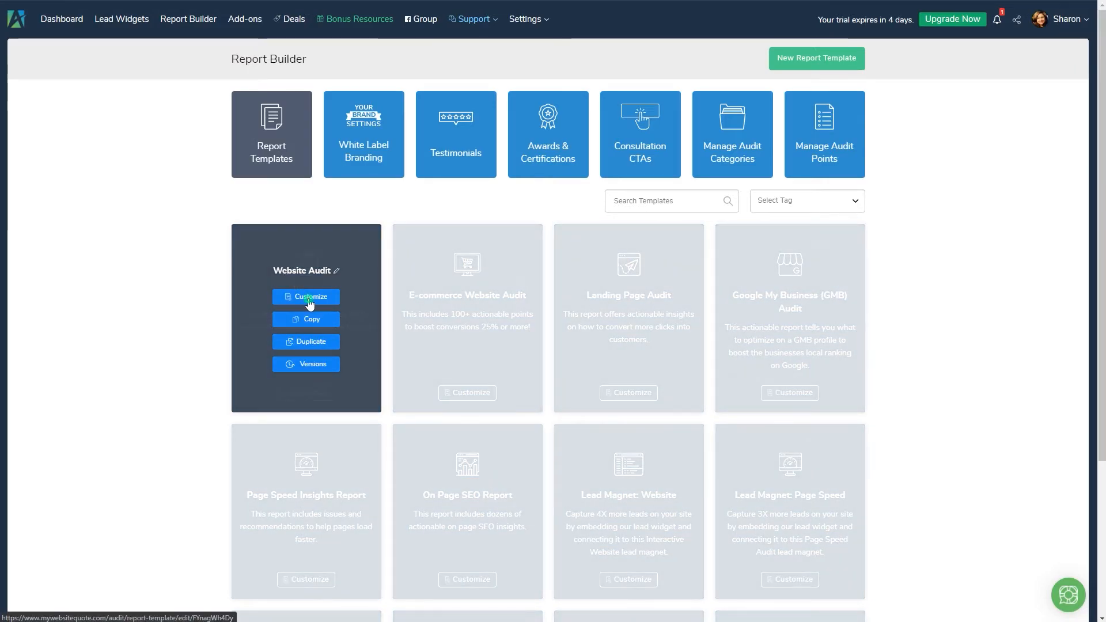
{"action": "left_click", "coordinate": [306, 298]}
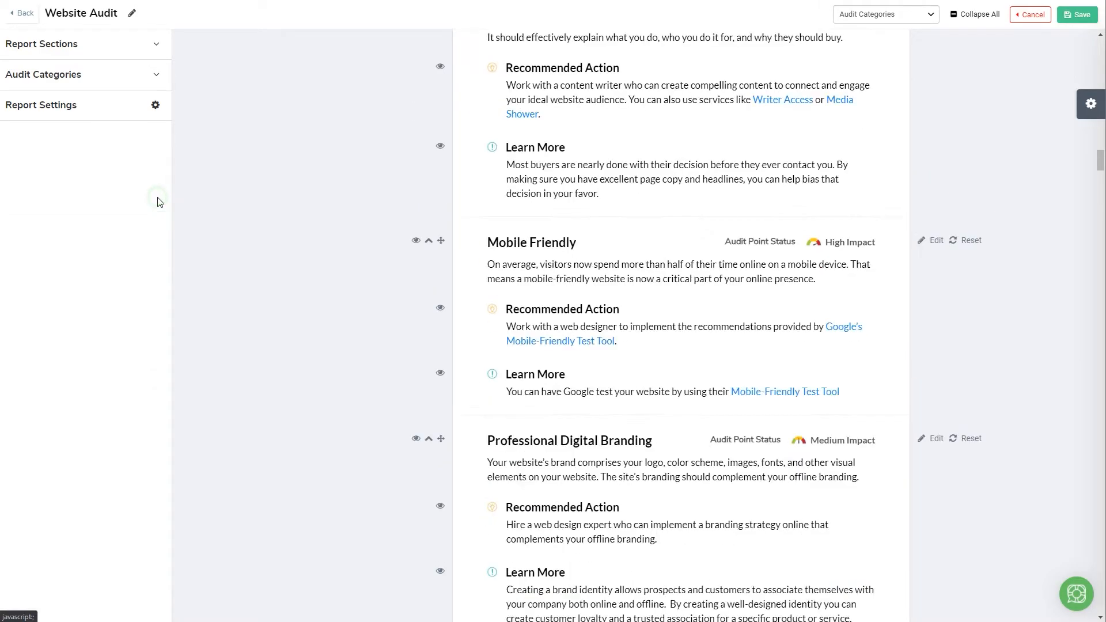
{"action": "scroll", "scroll_direction": "down", "scroll_amount": 3}
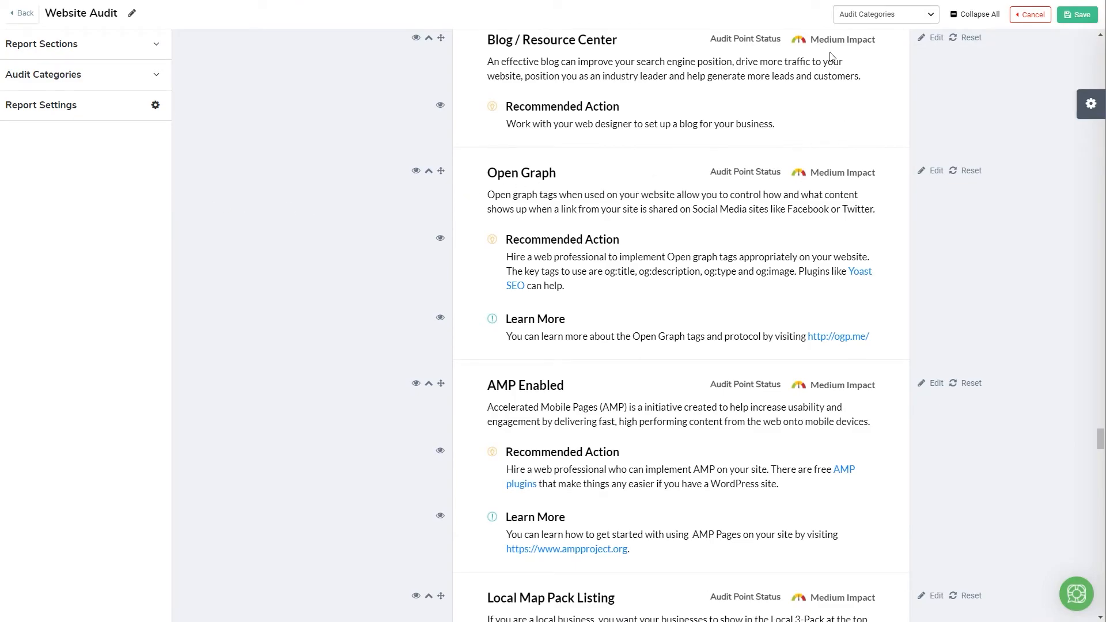
{"action": "mouse_move", "coordinate": [810, 105]}
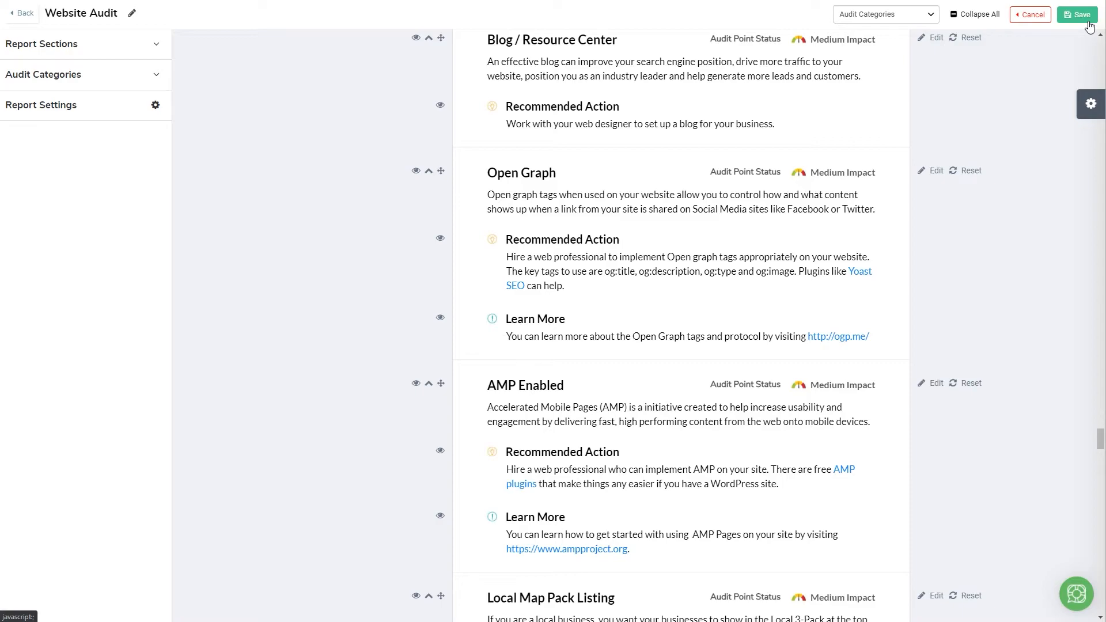
- Save the customized template and select the Open Graph Learn More sentence
{"action": "left_click", "coordinate": [886, 13]}
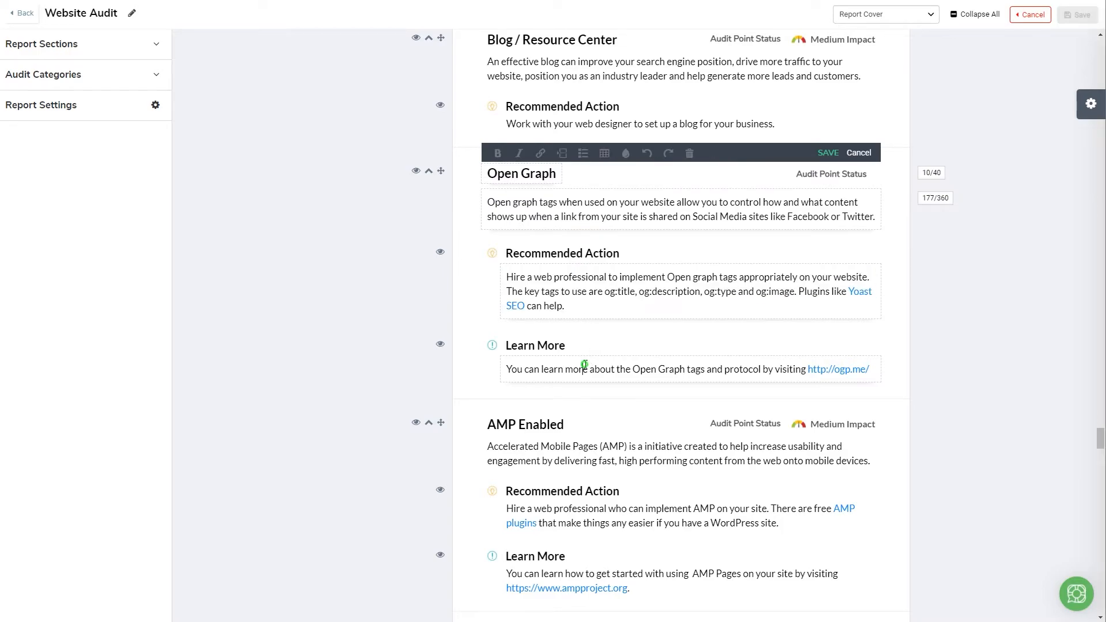
{"action": "triple_click", "coordinate": [585, 368]}
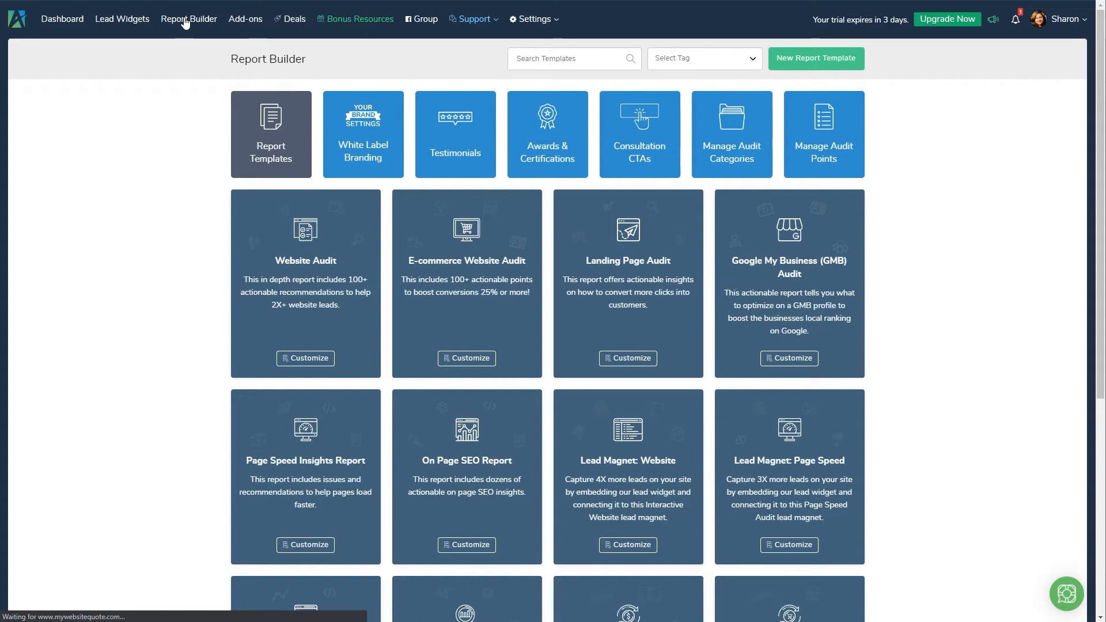
{"action": "mouse_move", "coordinate": [823, 138]}
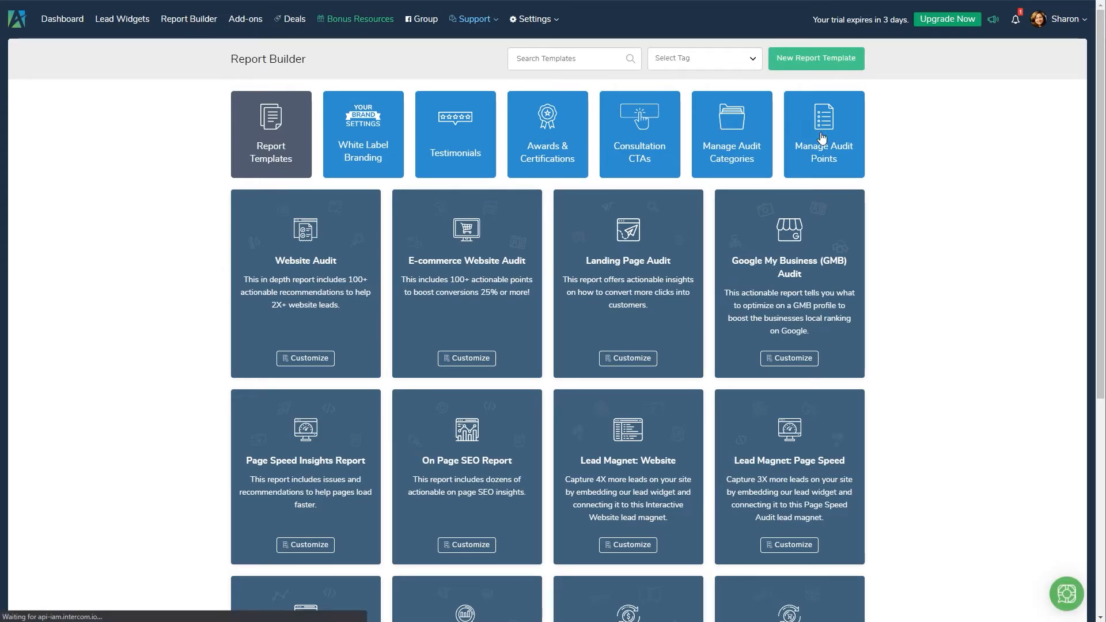
- View the Website Audit's points under Configure Audit Category & Points
{"action": "left_click", "coordinate": [824, 135]}
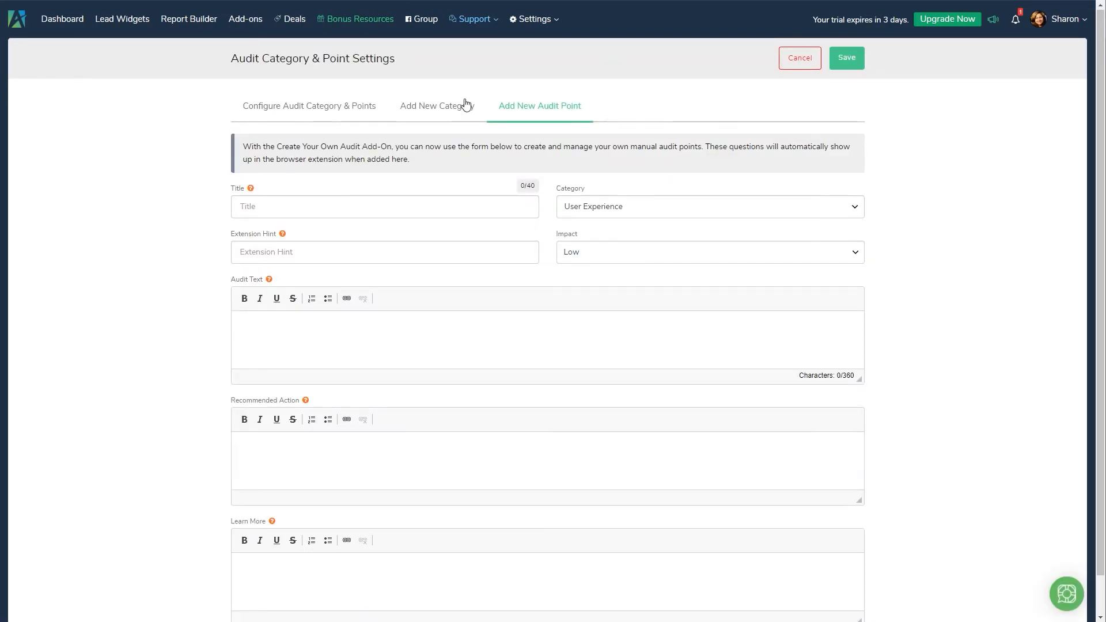
{"action": "left_click", "coordinate": [309, 106]}
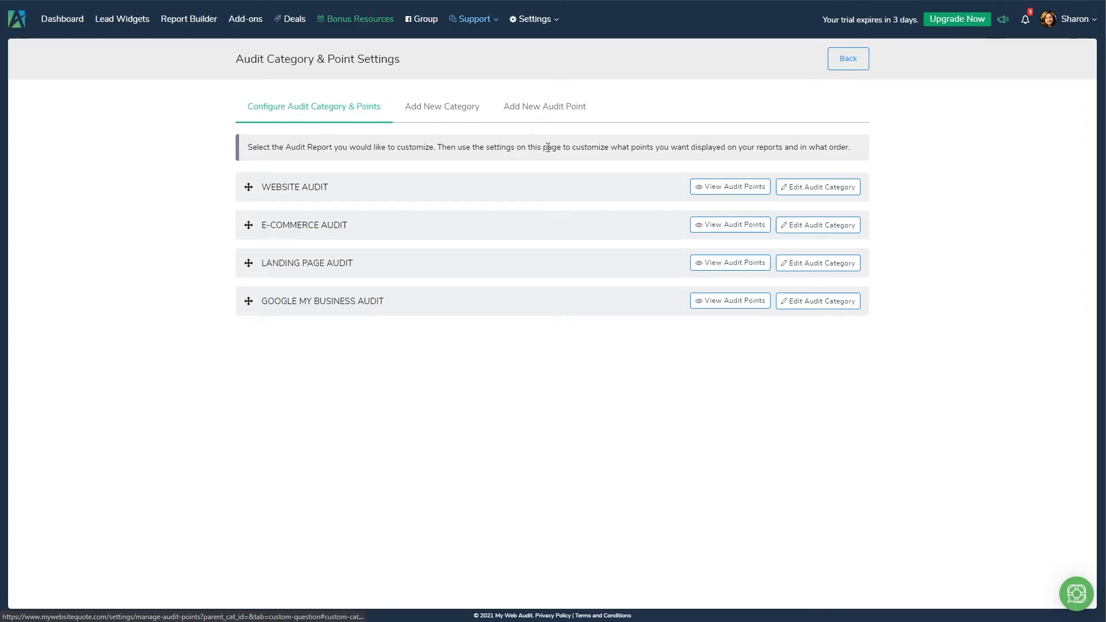
{"action": "left_click", "coordinate": [731, 187]}
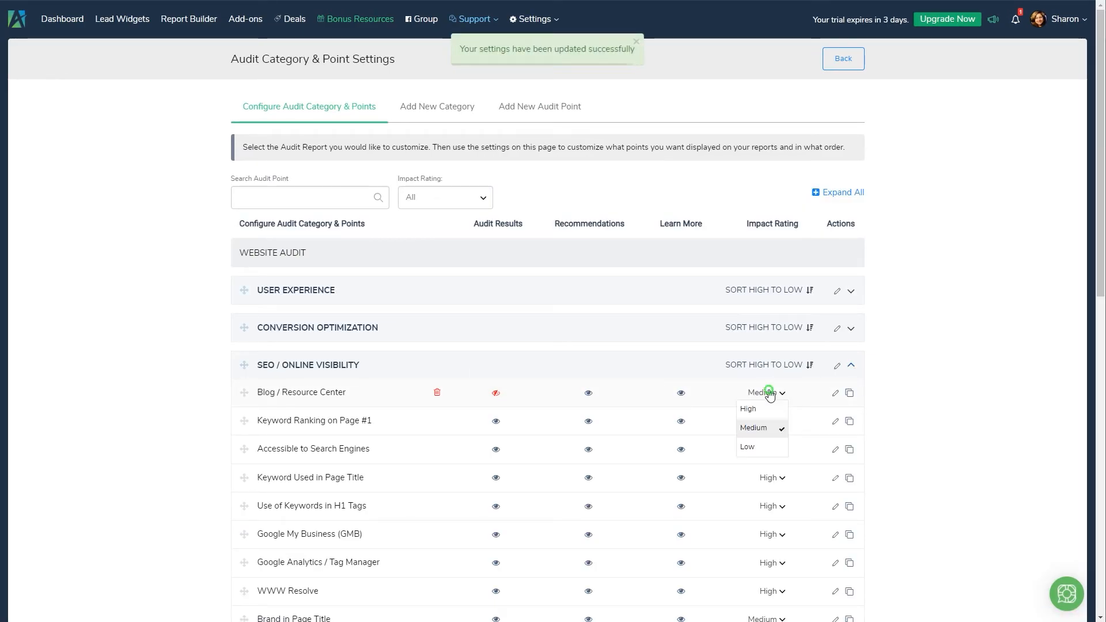
- Rate Blog / Resource Center as High impact, open it for editing, and return to Report Builder
{"action": "left_click", "coordinate": [747, 408]}
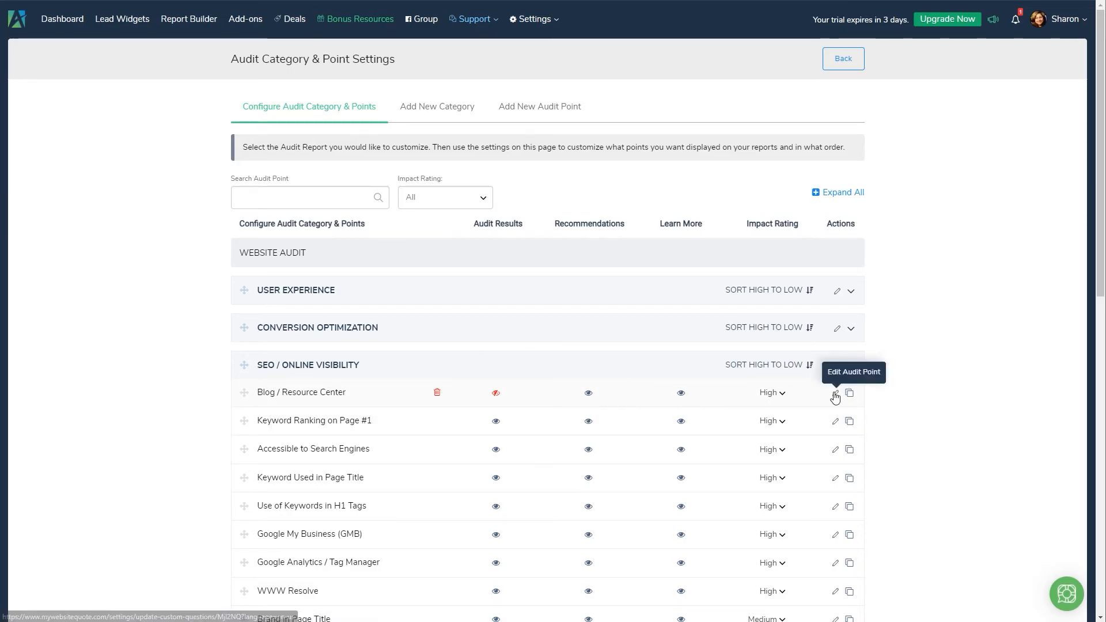
{"action": "left_click", "coordinate": [835, 393]}
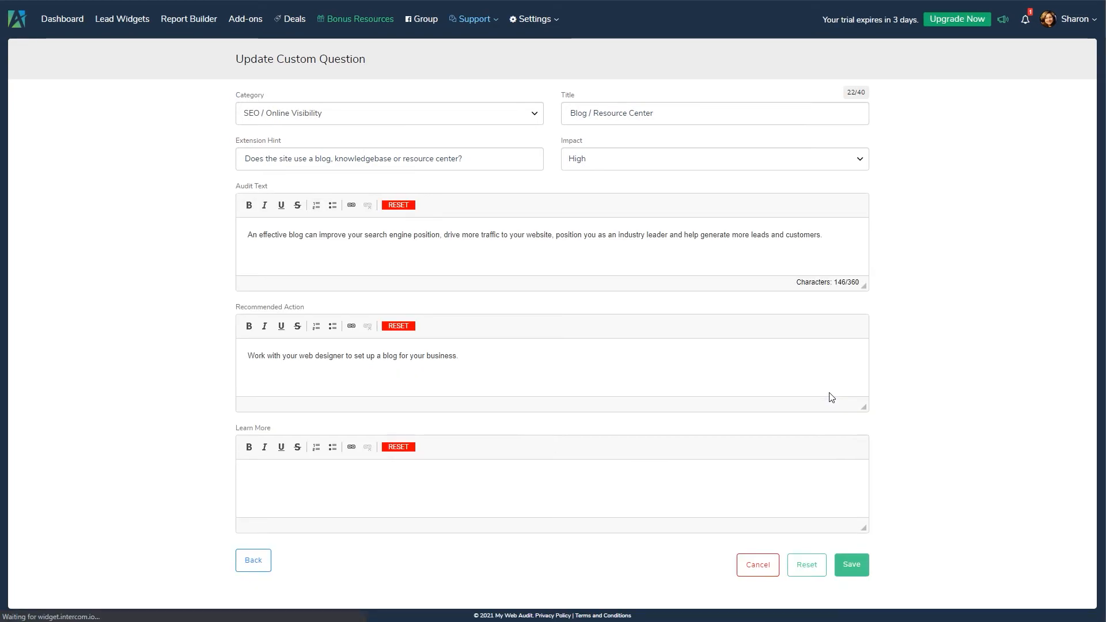
{"action": "left_click", "coordinate": [189, 19]}
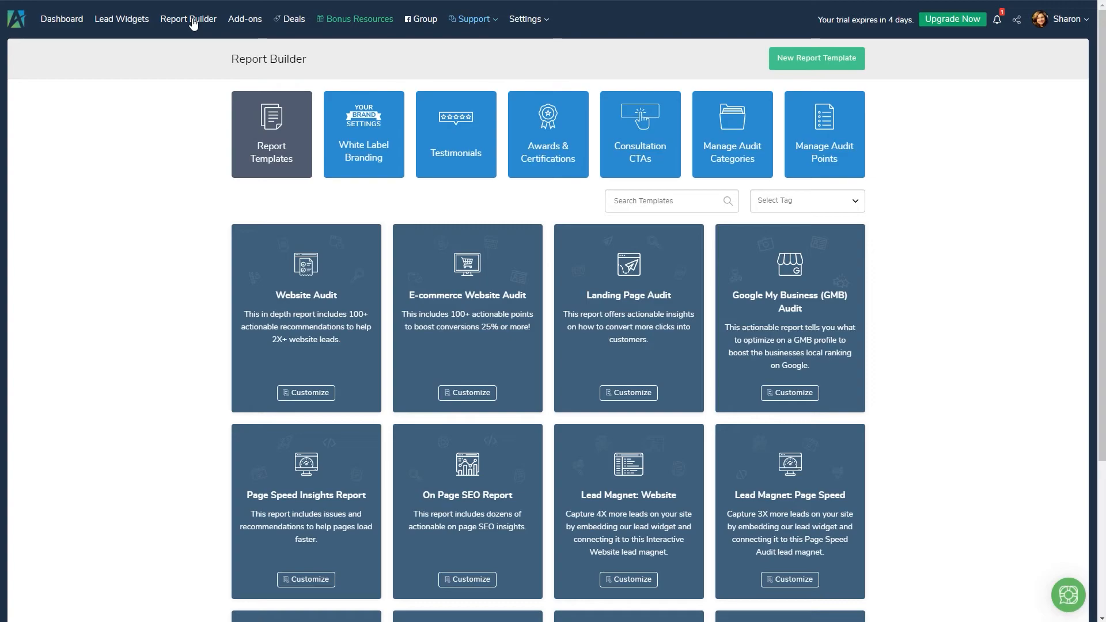
{"action": "mouse_move", "coordinate": [641, 152]}
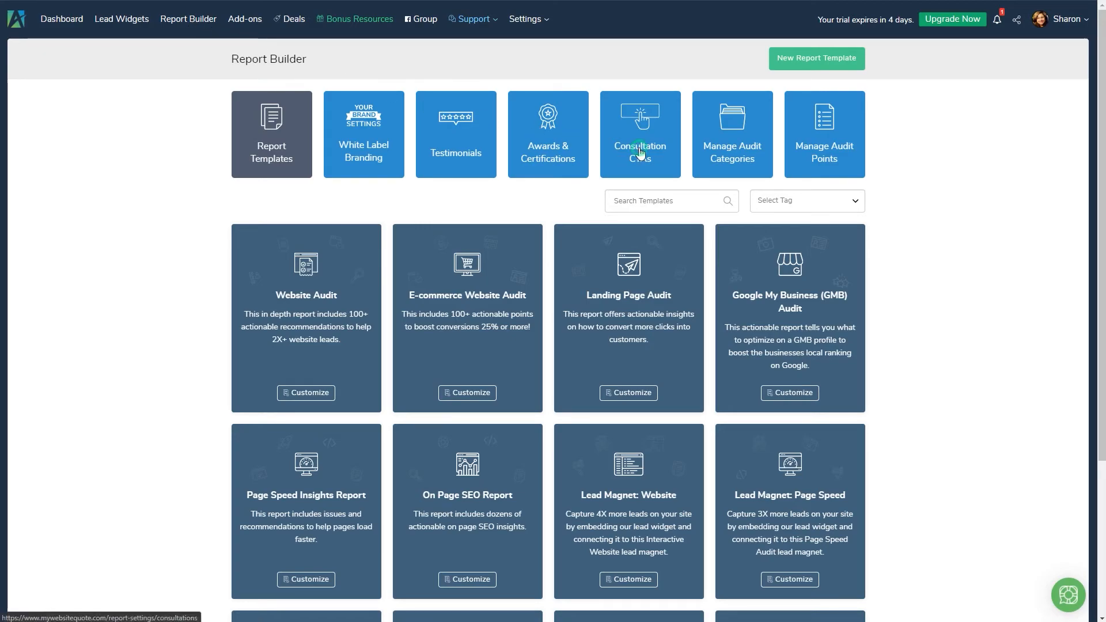
- View the Consultation CTAs list, try a blank New CTA form, then edit DOUBLE YOUR WEBSITE LEADS!
{"action": "left_click", "coordinate": [641, 152]}
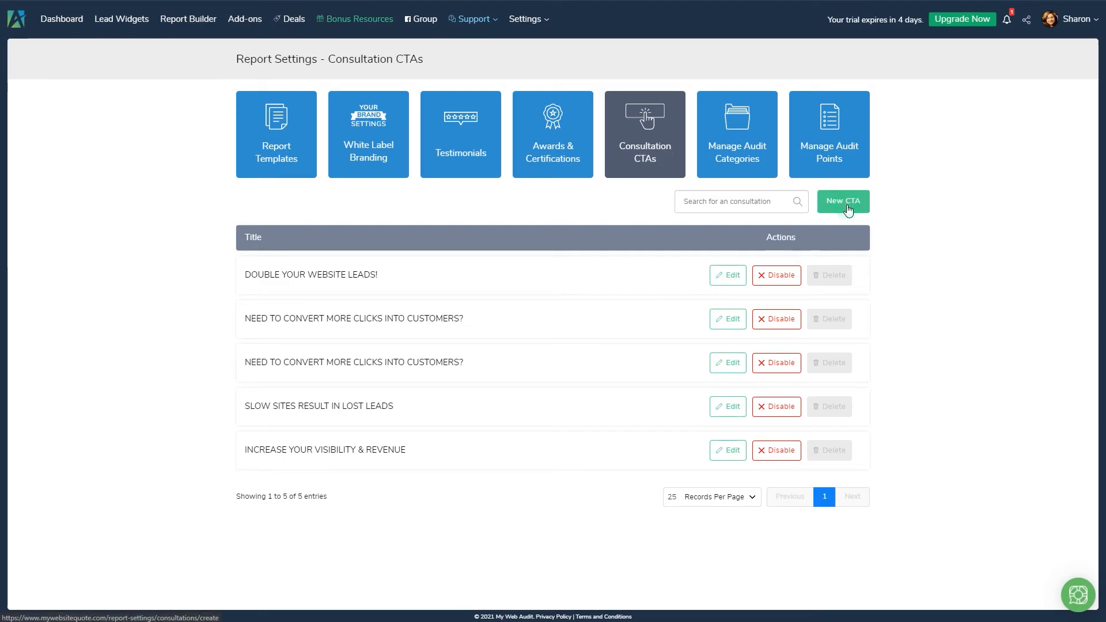
{"action": "left_click", "coordinate": [843, 200]}
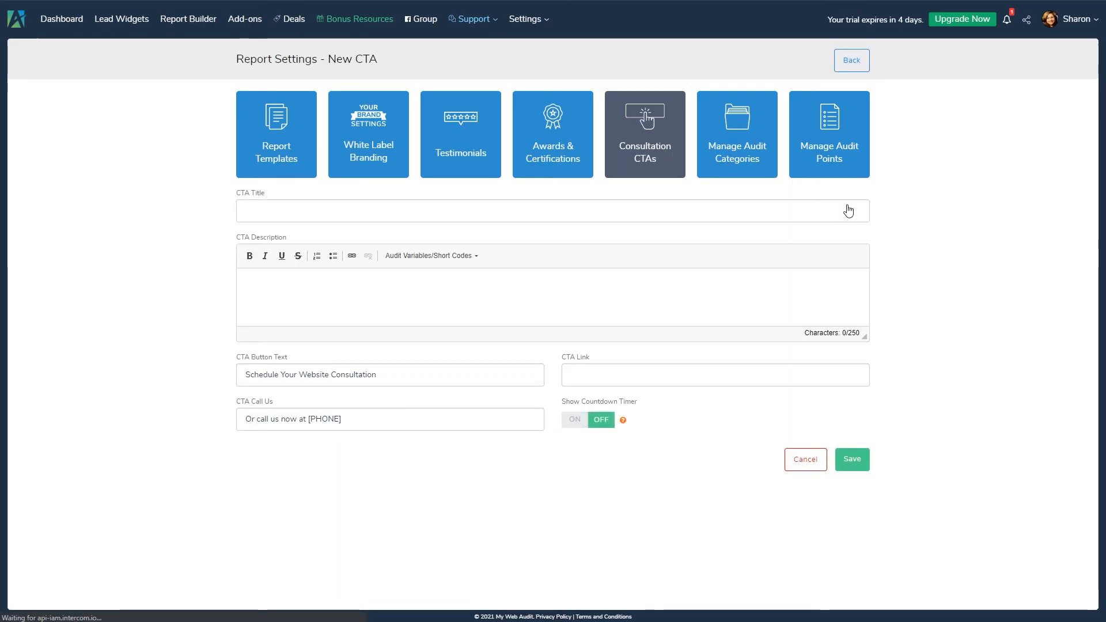
{"action": "left_click", "coordinate": [645, 134]}
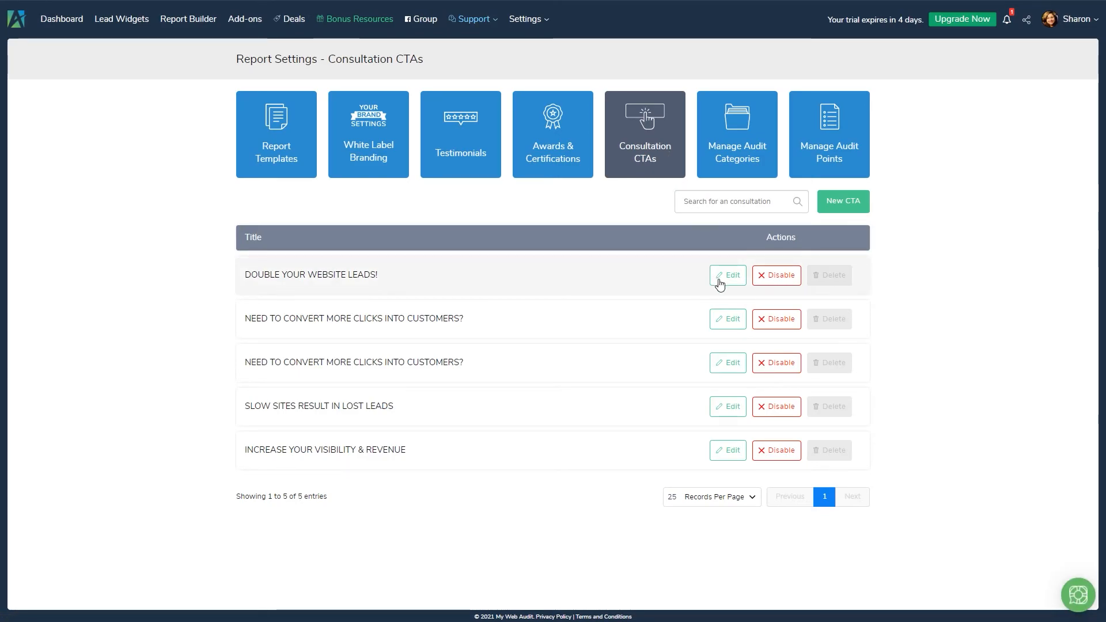
{"action": "left_click", "coordinate": [728, 274]}
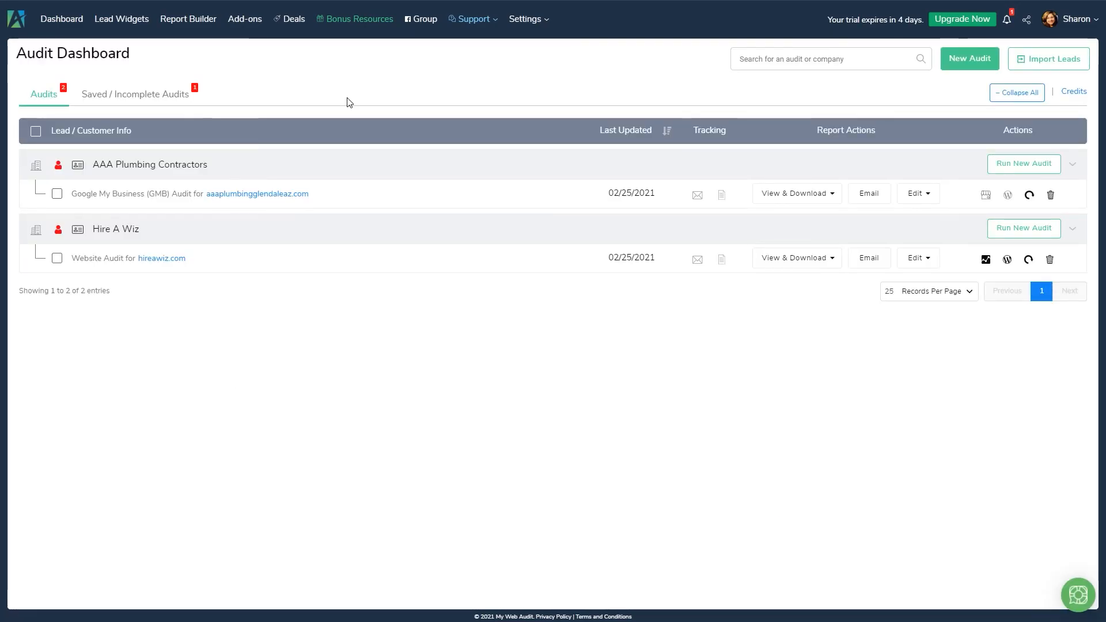
- Customize the hireawiz.com audit report and jump to its Call To Action (CTA) section
{"action": "left_click", "coordinate": [917, 193]}
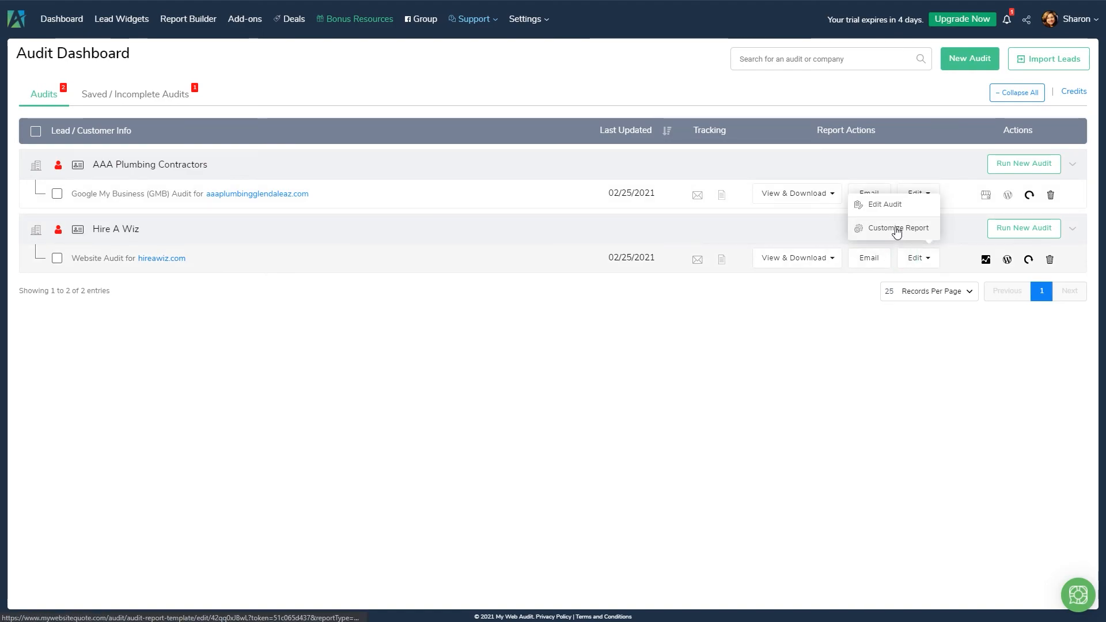
{"action": "left_click", "coordinate": [898, 227]}
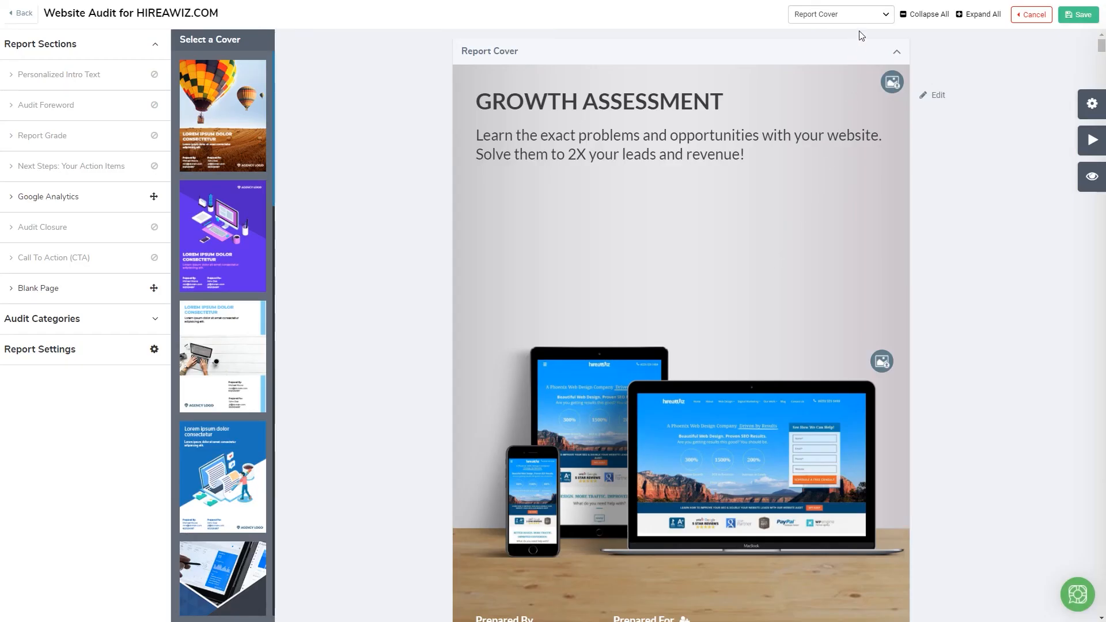
{"action": "left_click", "coordinate": [841, 15]}
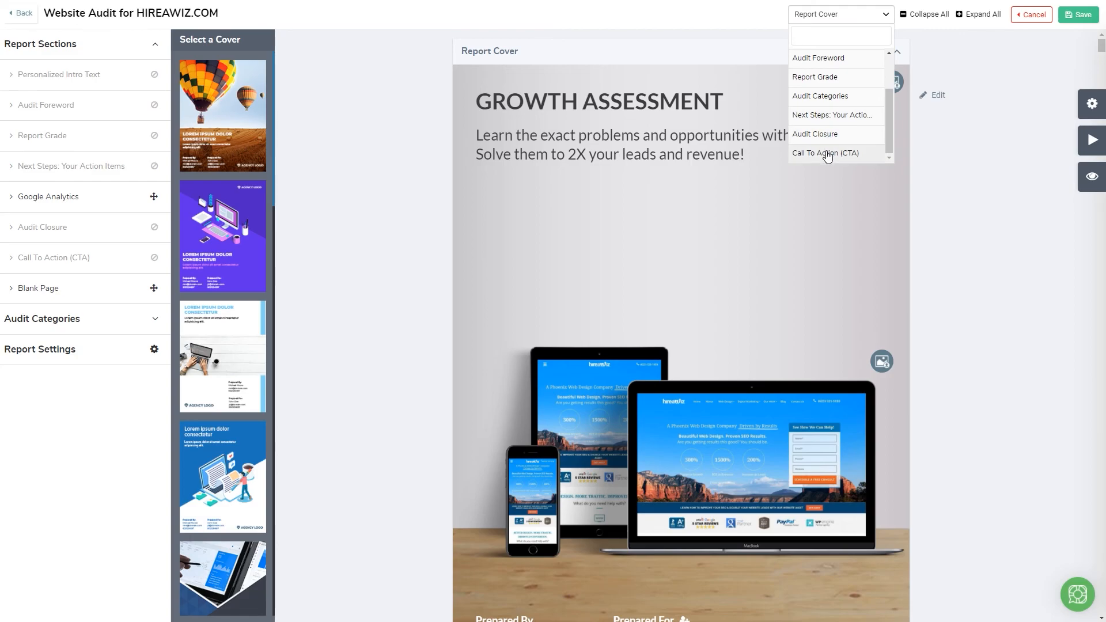
{"action": "left_click", "coordinate": [825, 152]}
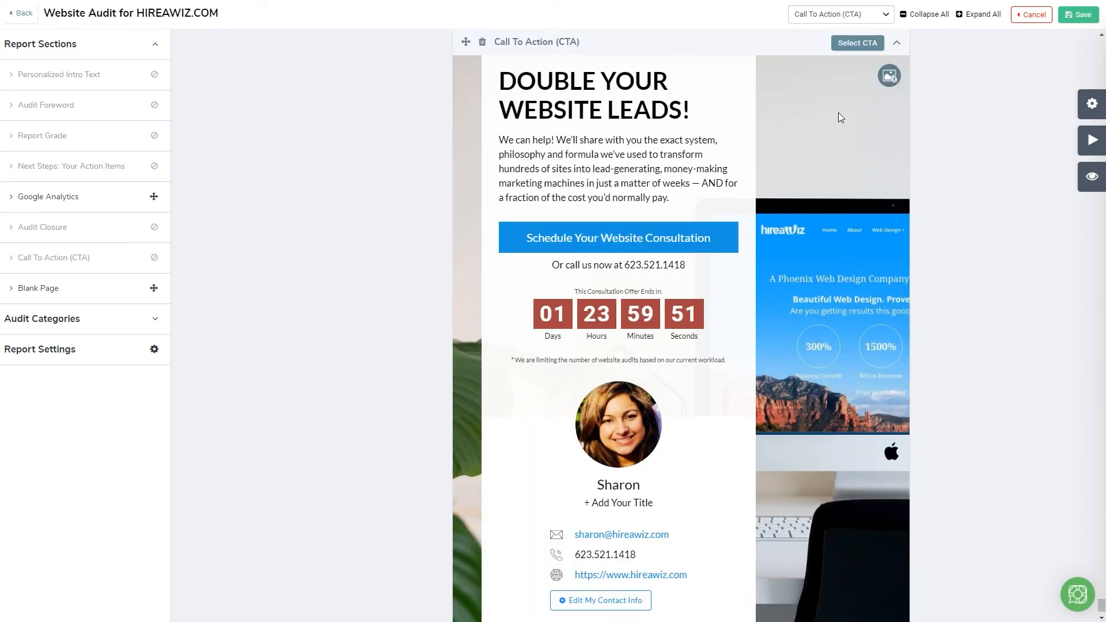
- Select and insert the NEED TO CONVERT MORE CLICKS INTO CUSTOMERS? CTA
{"action": "left_click", "coordinate": [857, 42]}
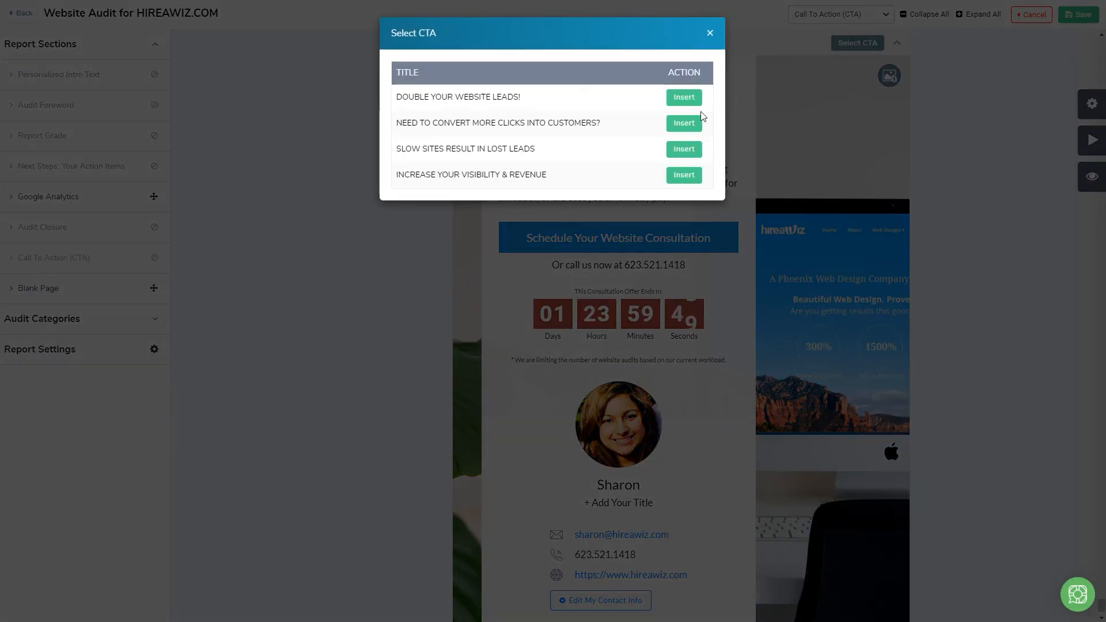
{"action": "left_click", "coordinate": [684, 122]}
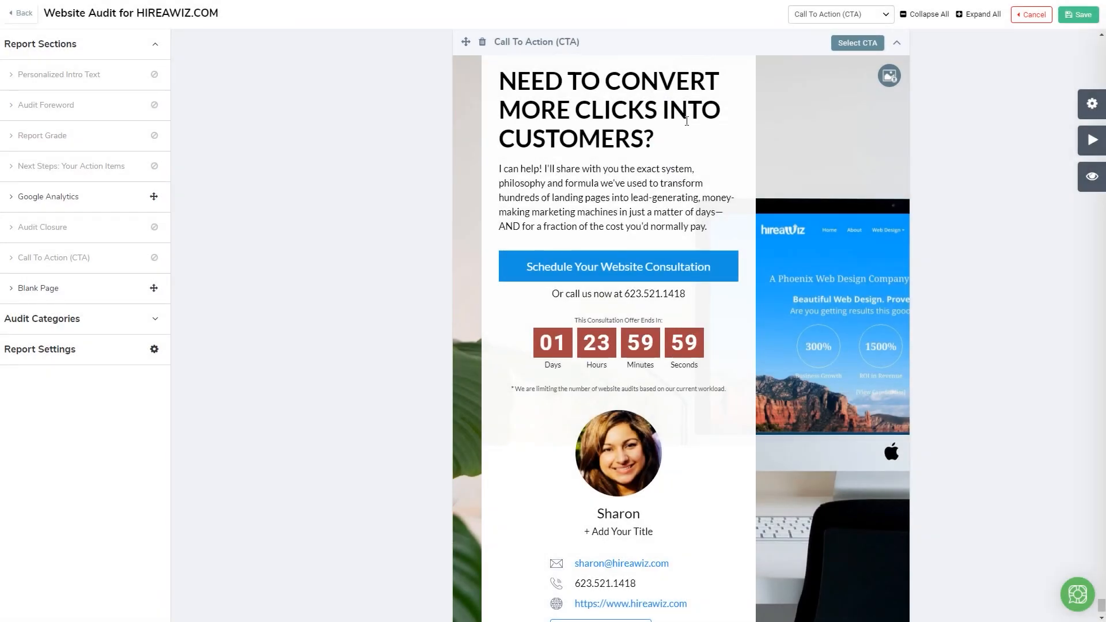